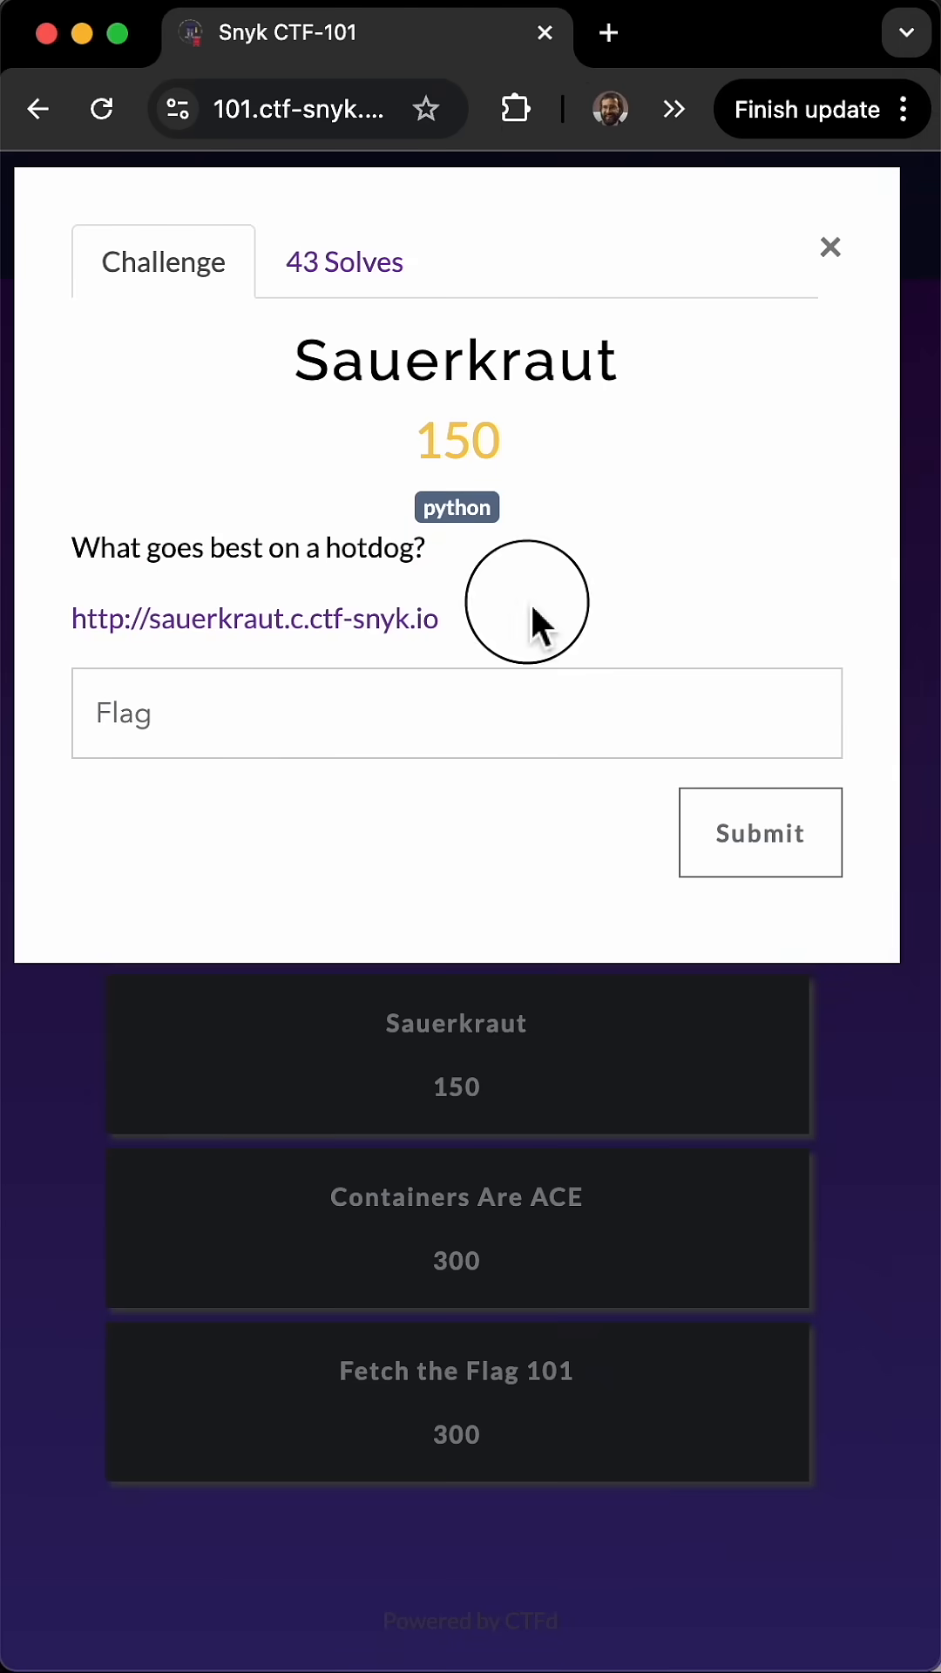
- Open the Sauerkraut challenge site and submit the plain word 'sauerkraut'
{"action": "left_click", "coordinate": [255, 618]}
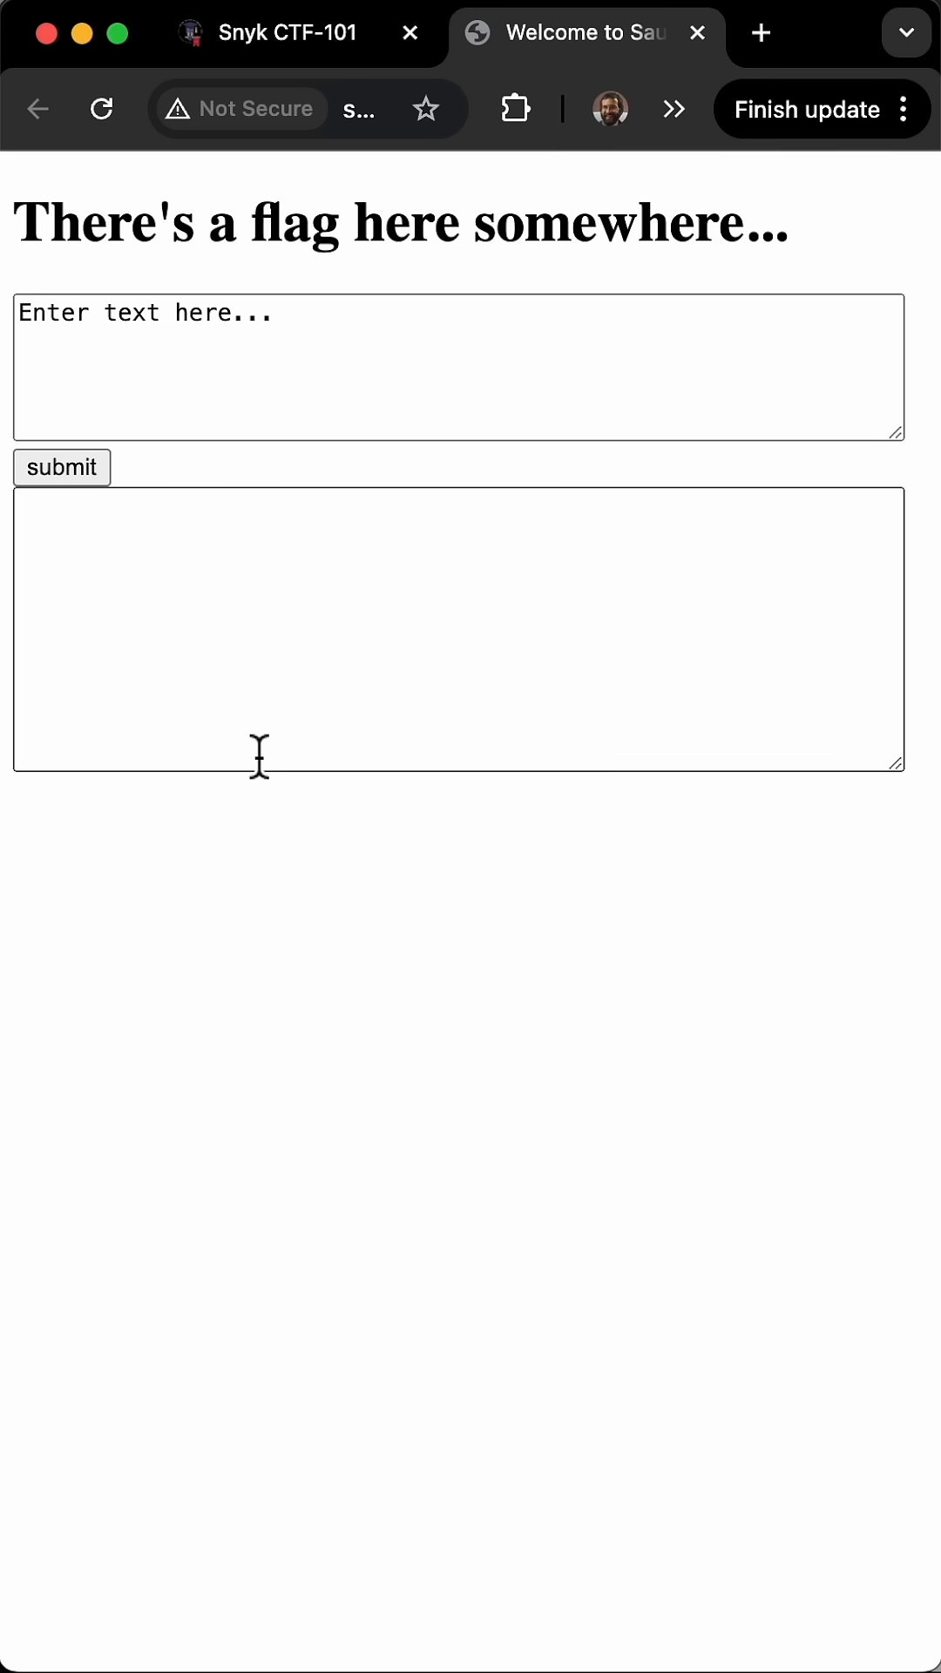
{"action": "mouse_move", "coordinate": [213, 573]}
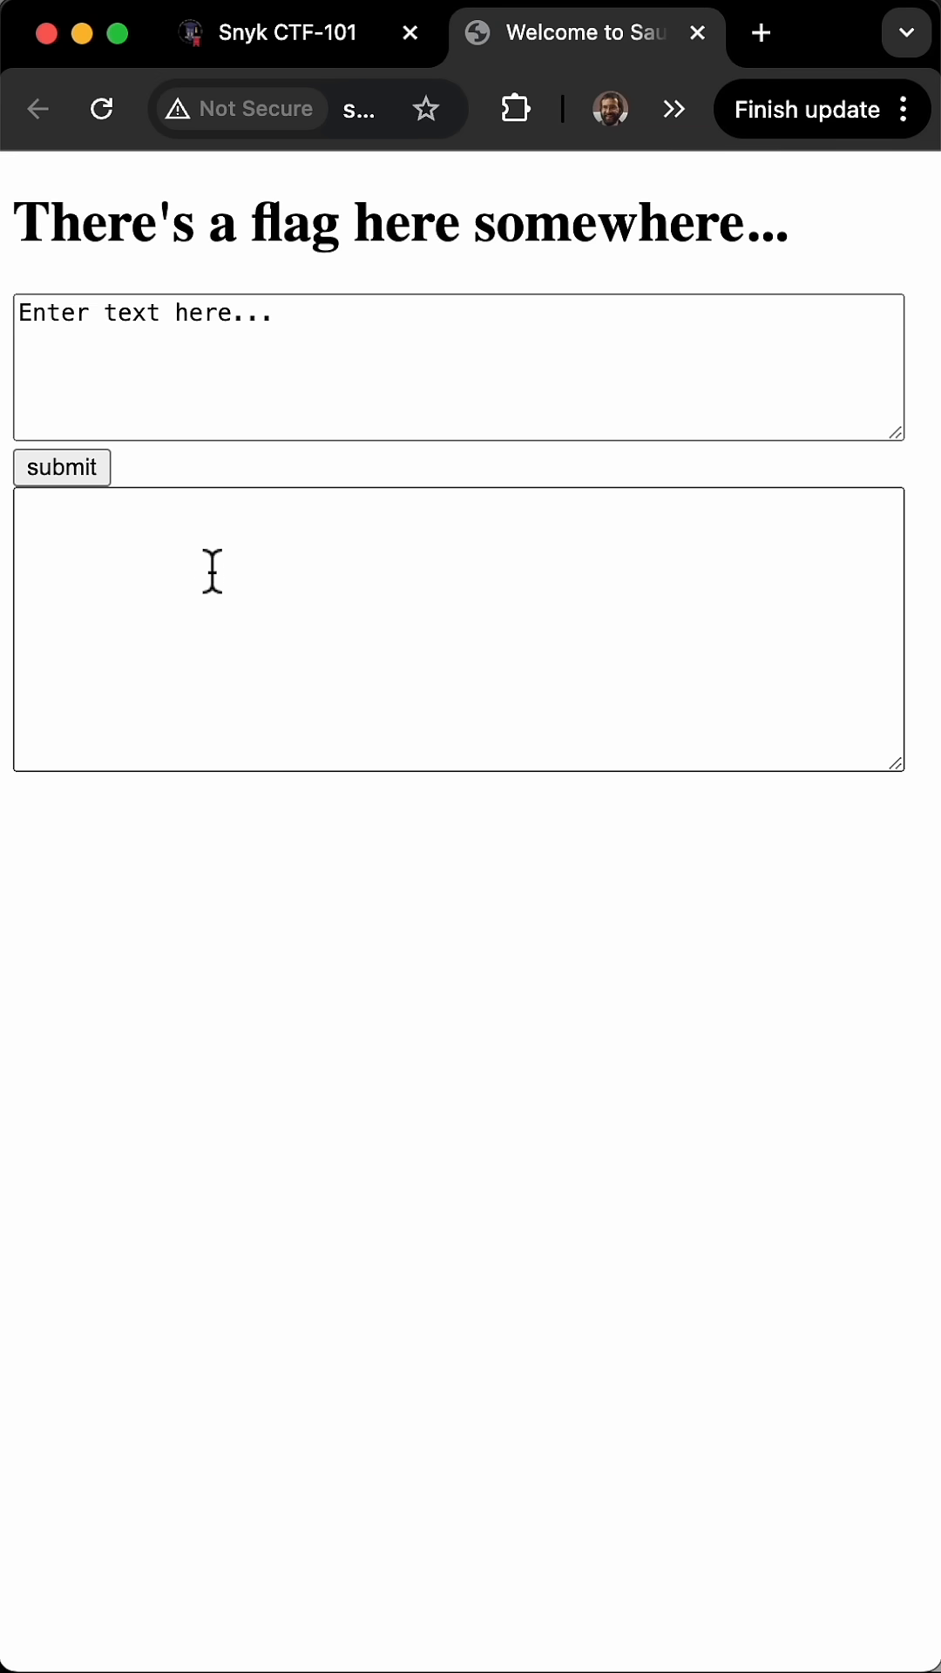
{"action": "type", "text": "s"}
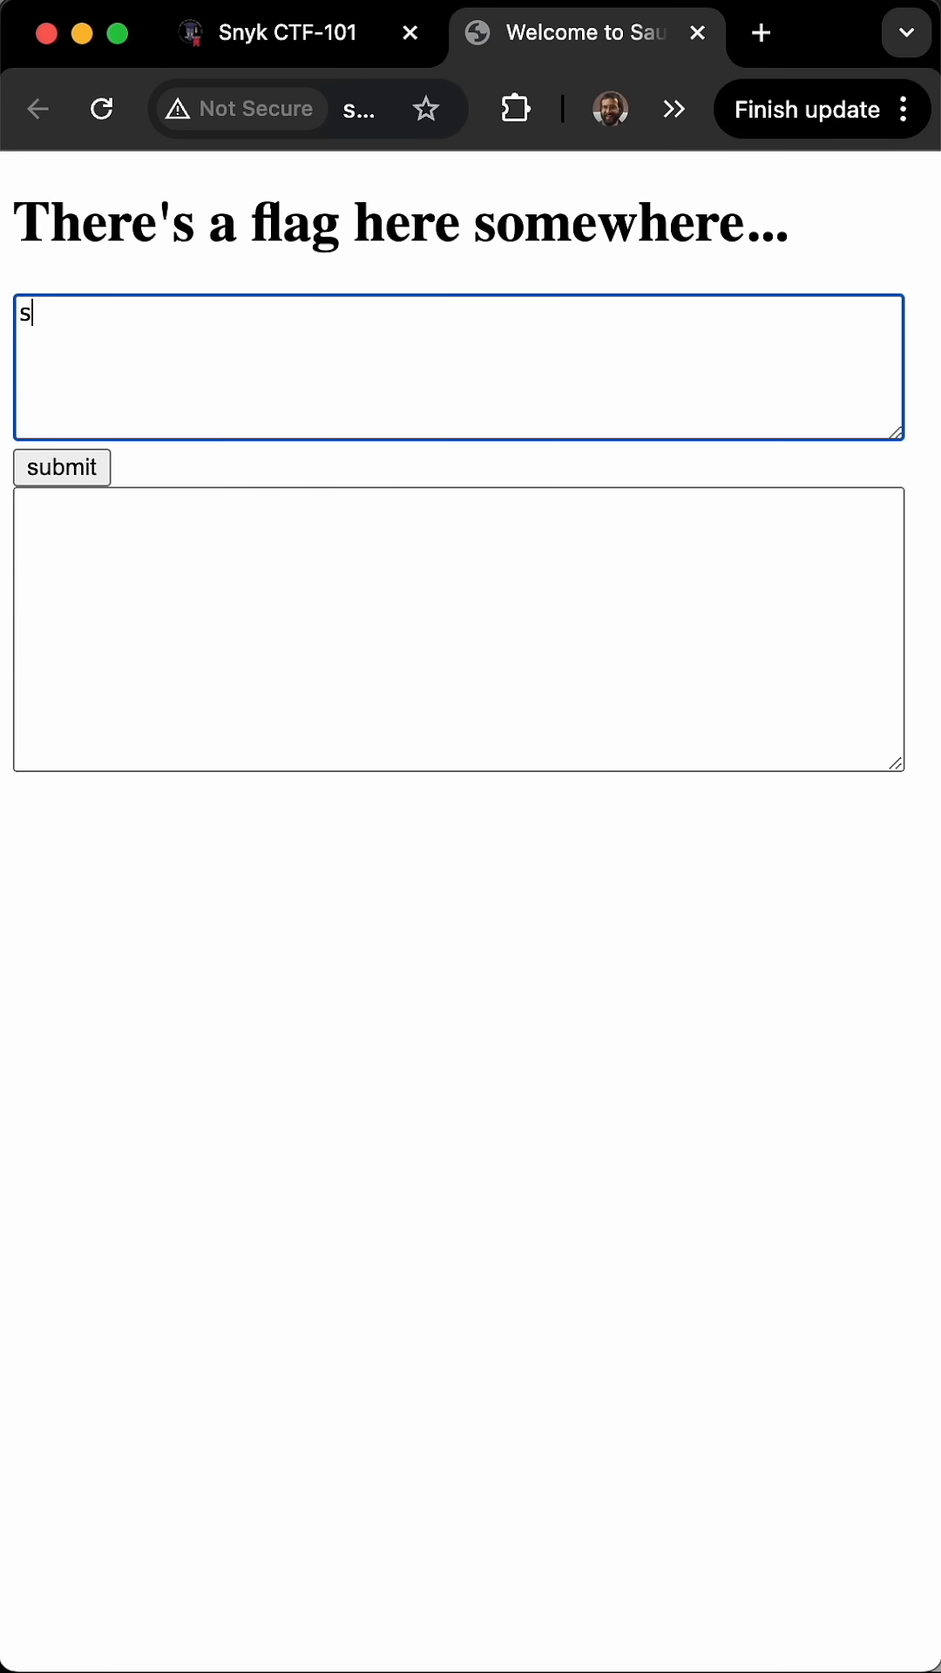
{"action": "type", "text": "auerkraut"}
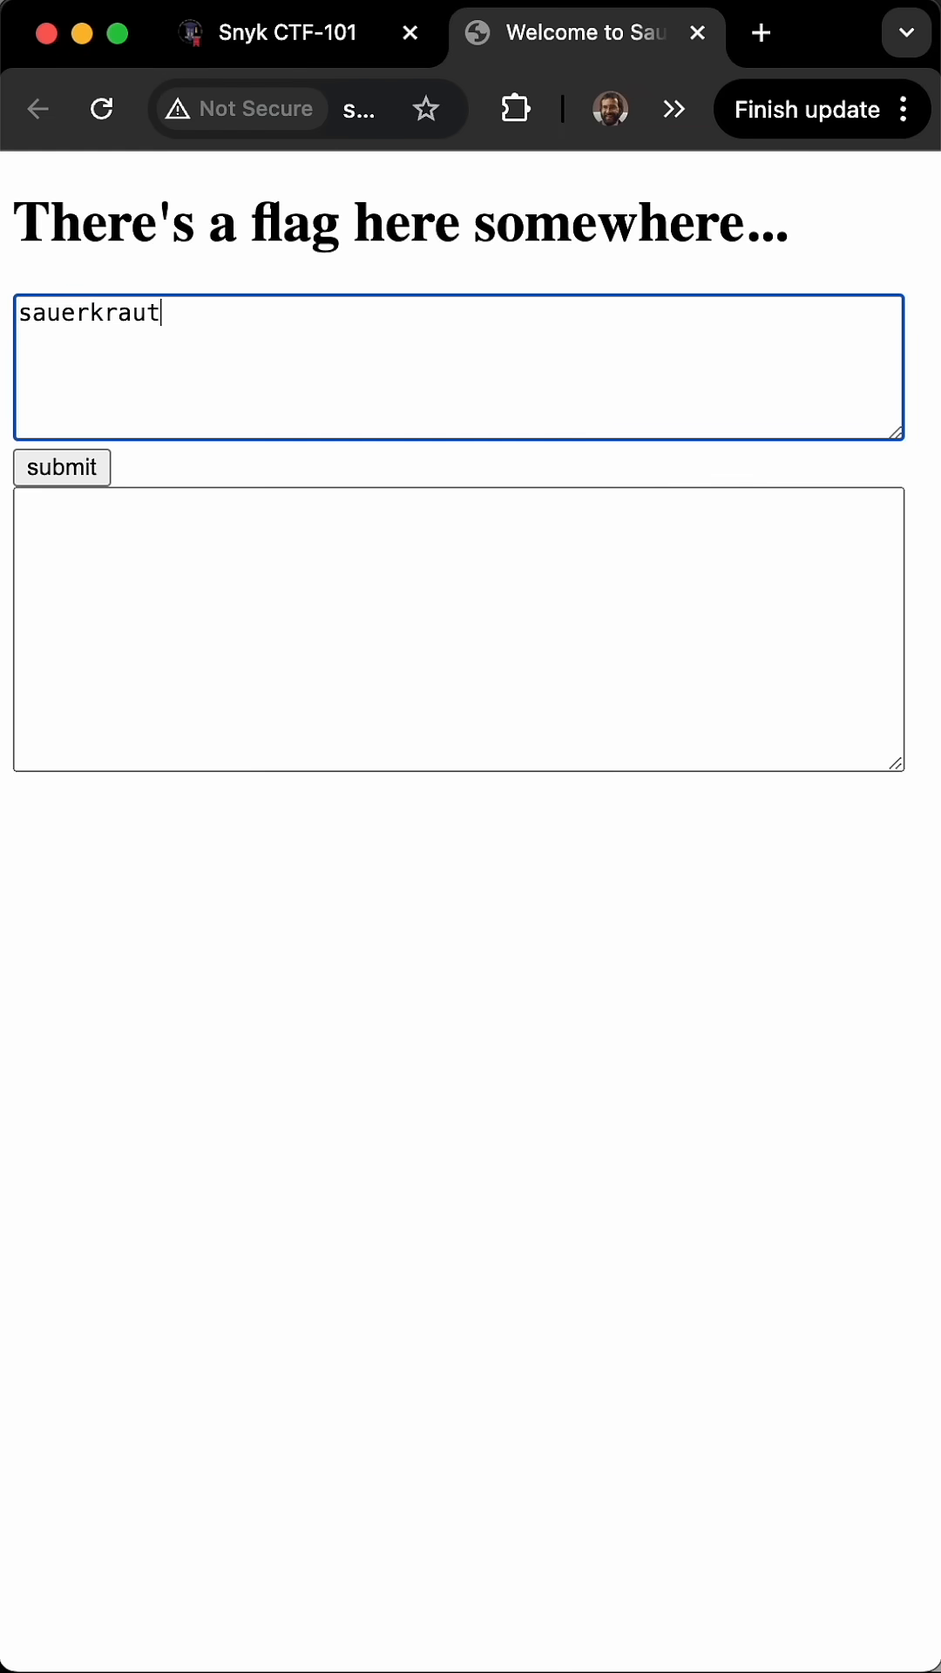
{"action": "left_click", "coordinate": [61, 467]}
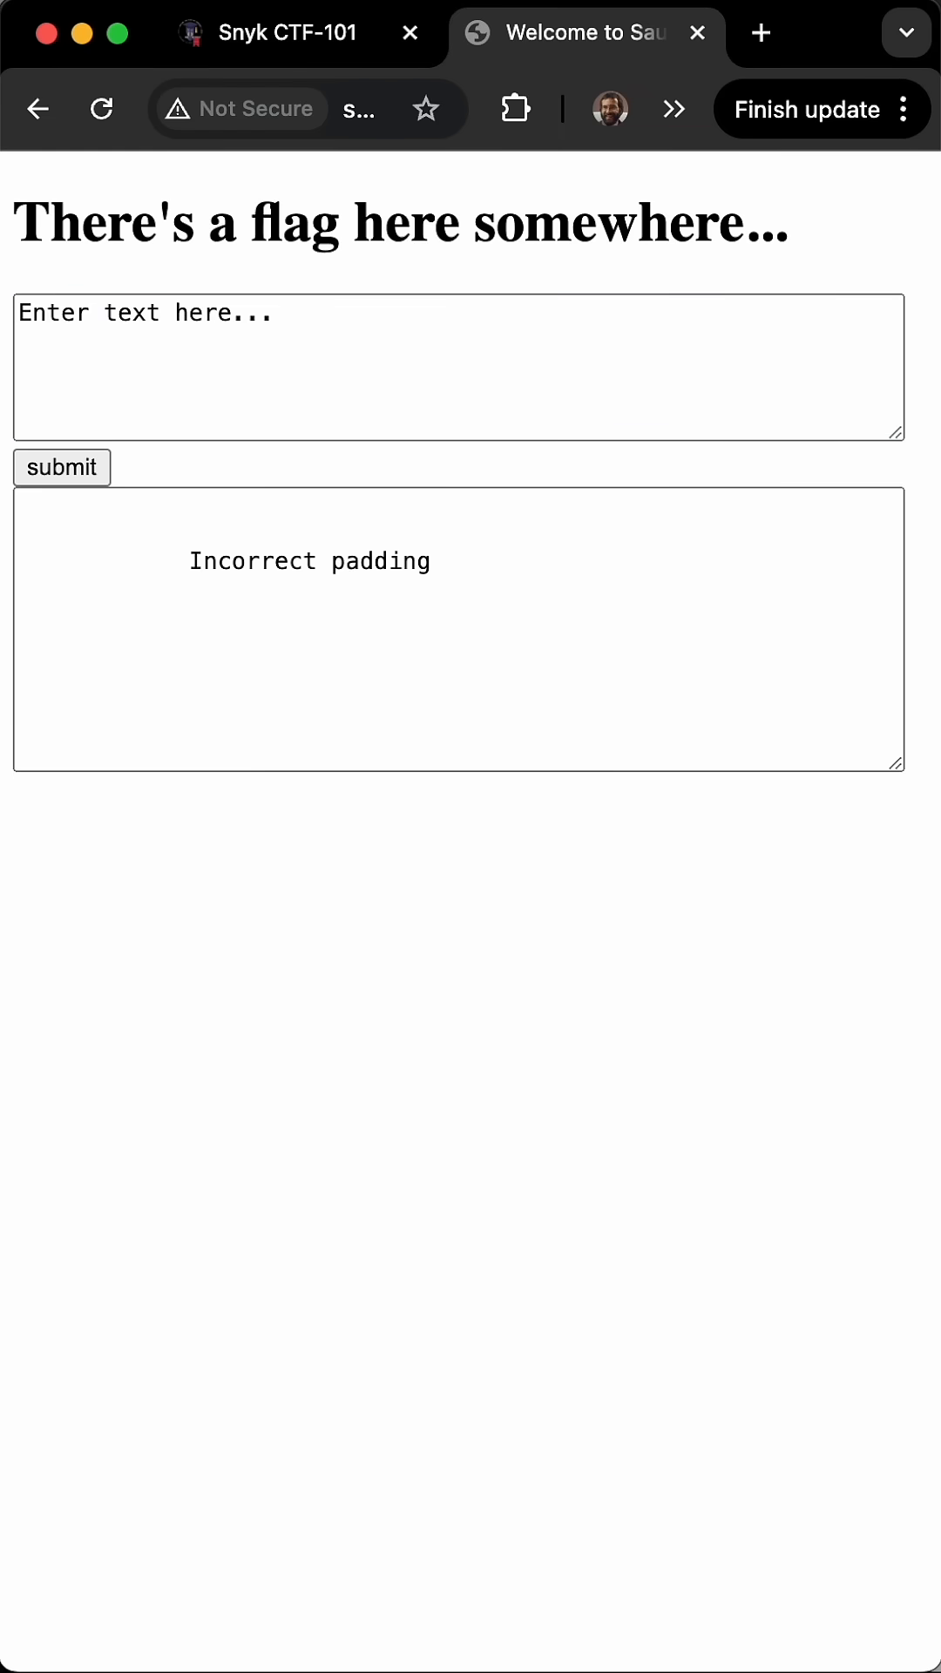
- Submit the <script>alert("XSS")</script> test, then enter base64 'c2F1ZXJrcmF1dA=='
{"action": "type", "text": "<script>alert(\"XSS\")</script>"}
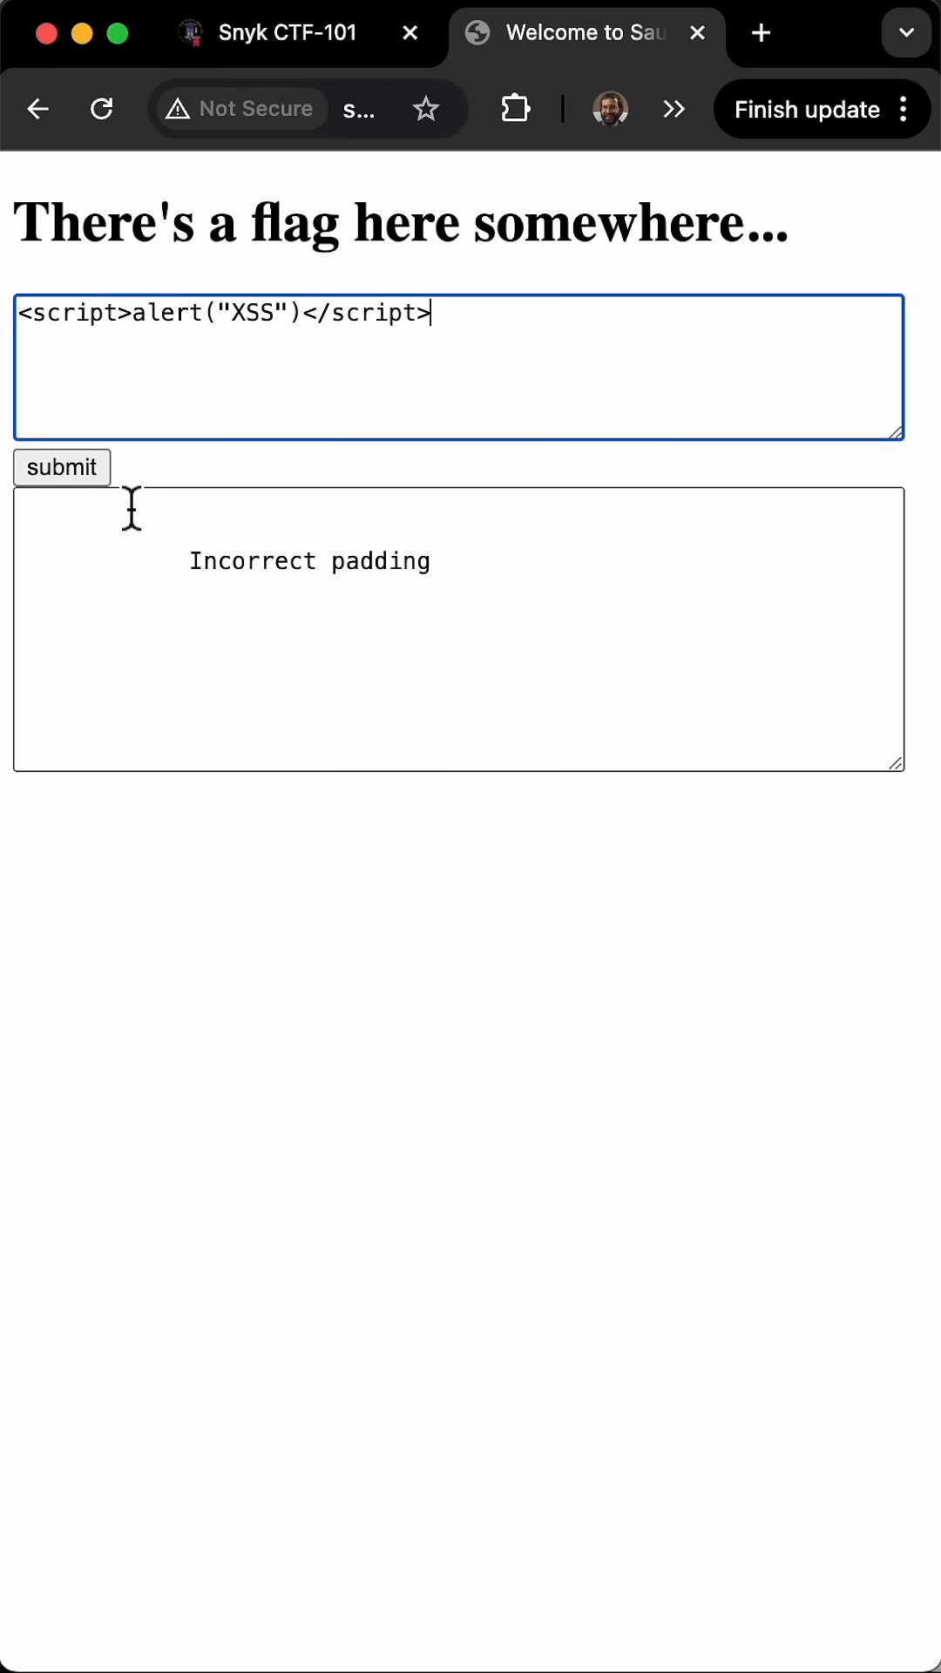
{"action": "left_click", "coordinate": [61, 467]}
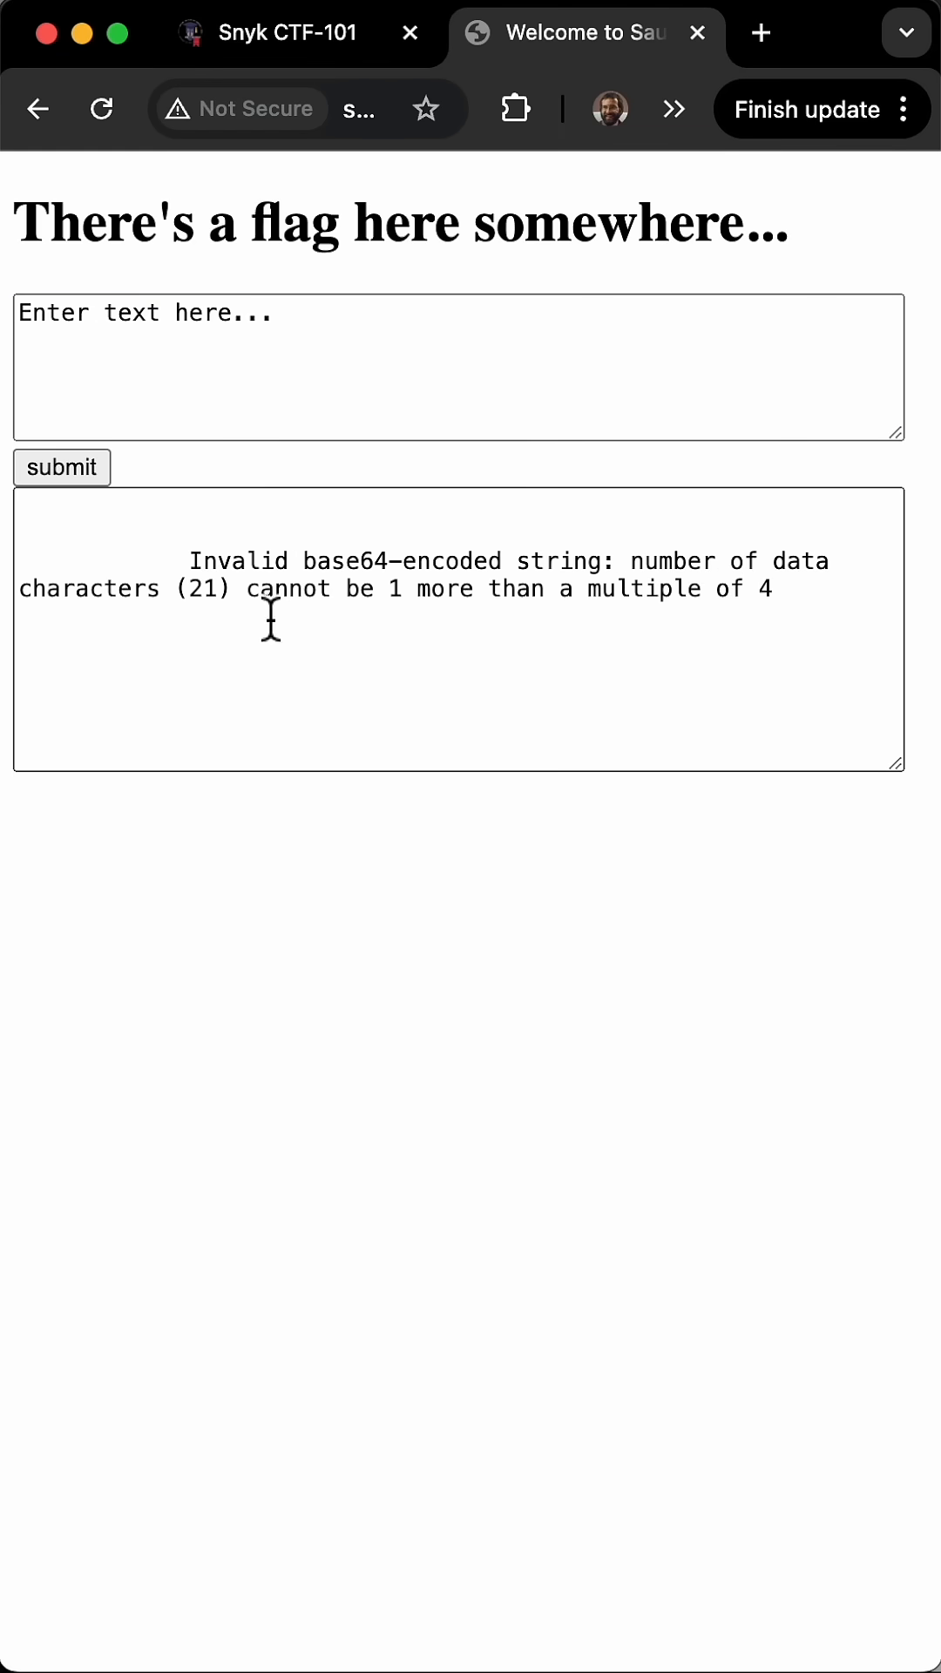
{"action": "mouse_move", "coordinate": [446, 581]}
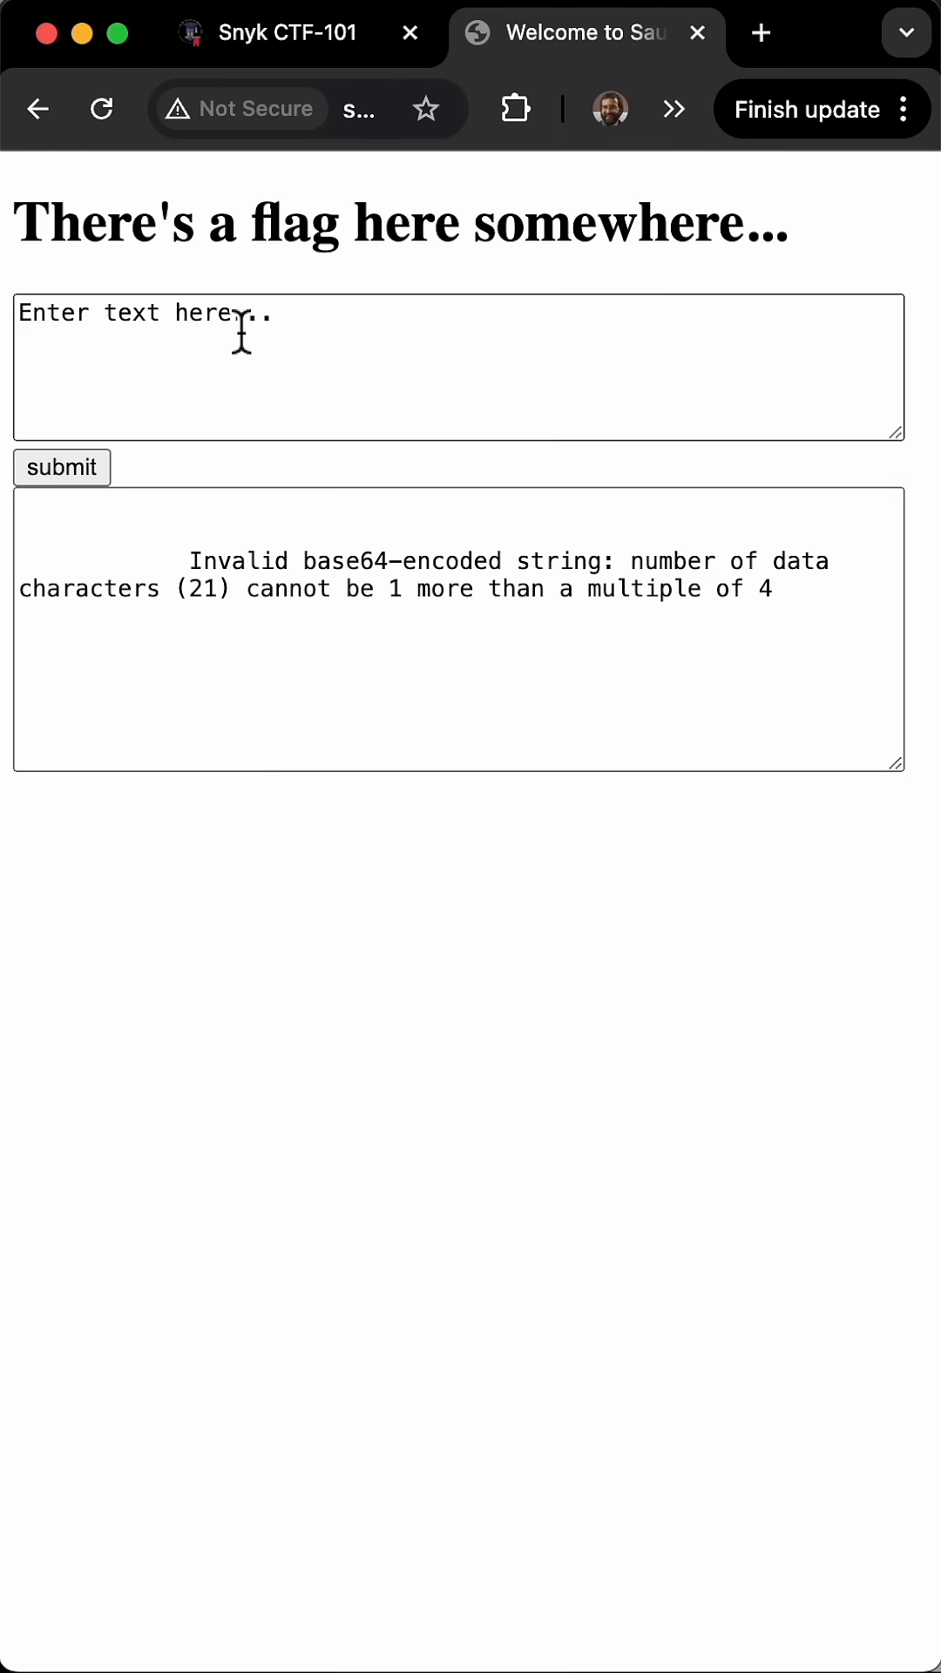
{"action": "type", "text": "c2F1ZXJrcmF1dA=="}
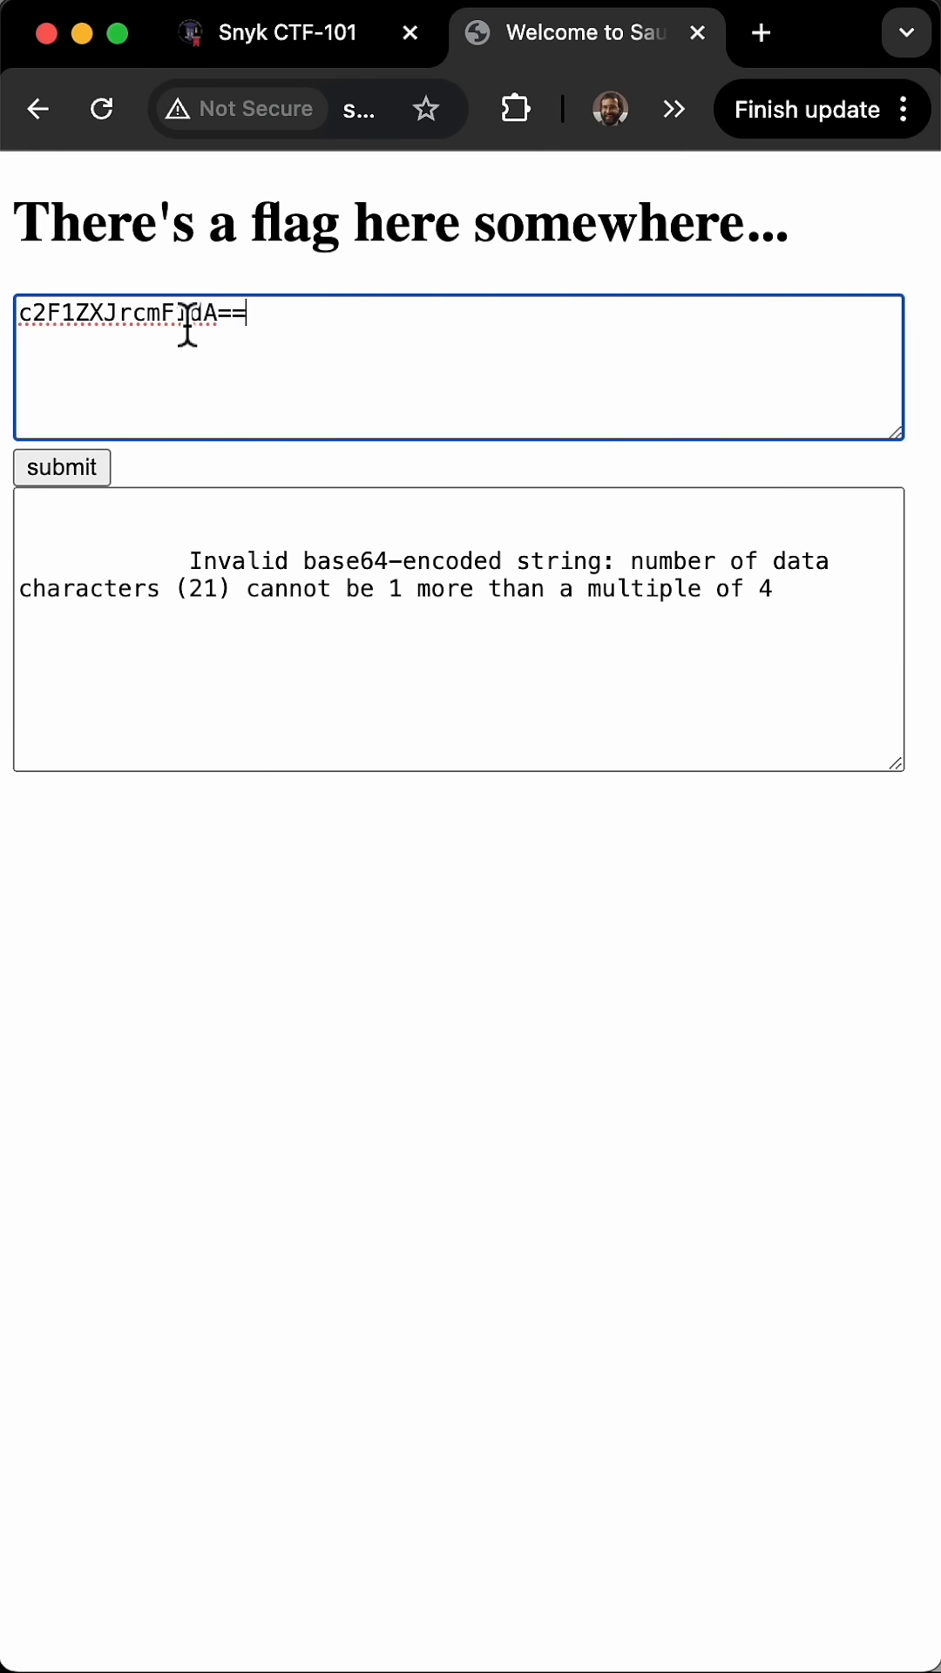
{"action": "left_click", "coordinate": [61, 467]}
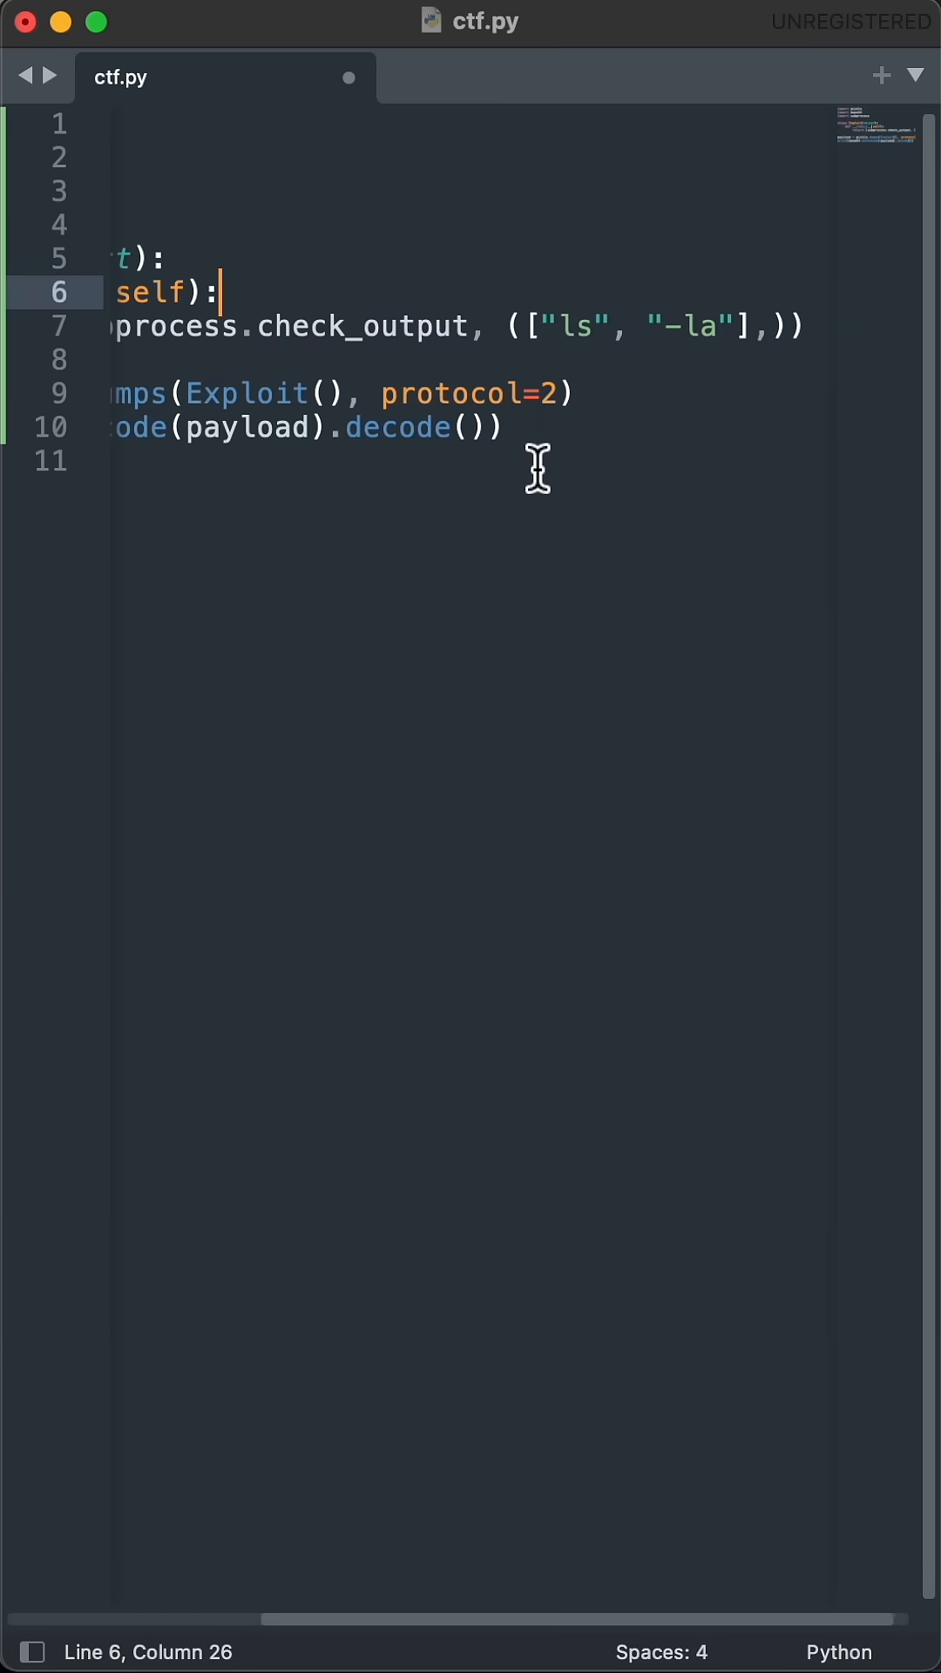
- Scroll through the ctf.py pickle exploit script in Sublime Text
{"action": "scroll", "scroll_direction": "left", "scroll_amount": 3}
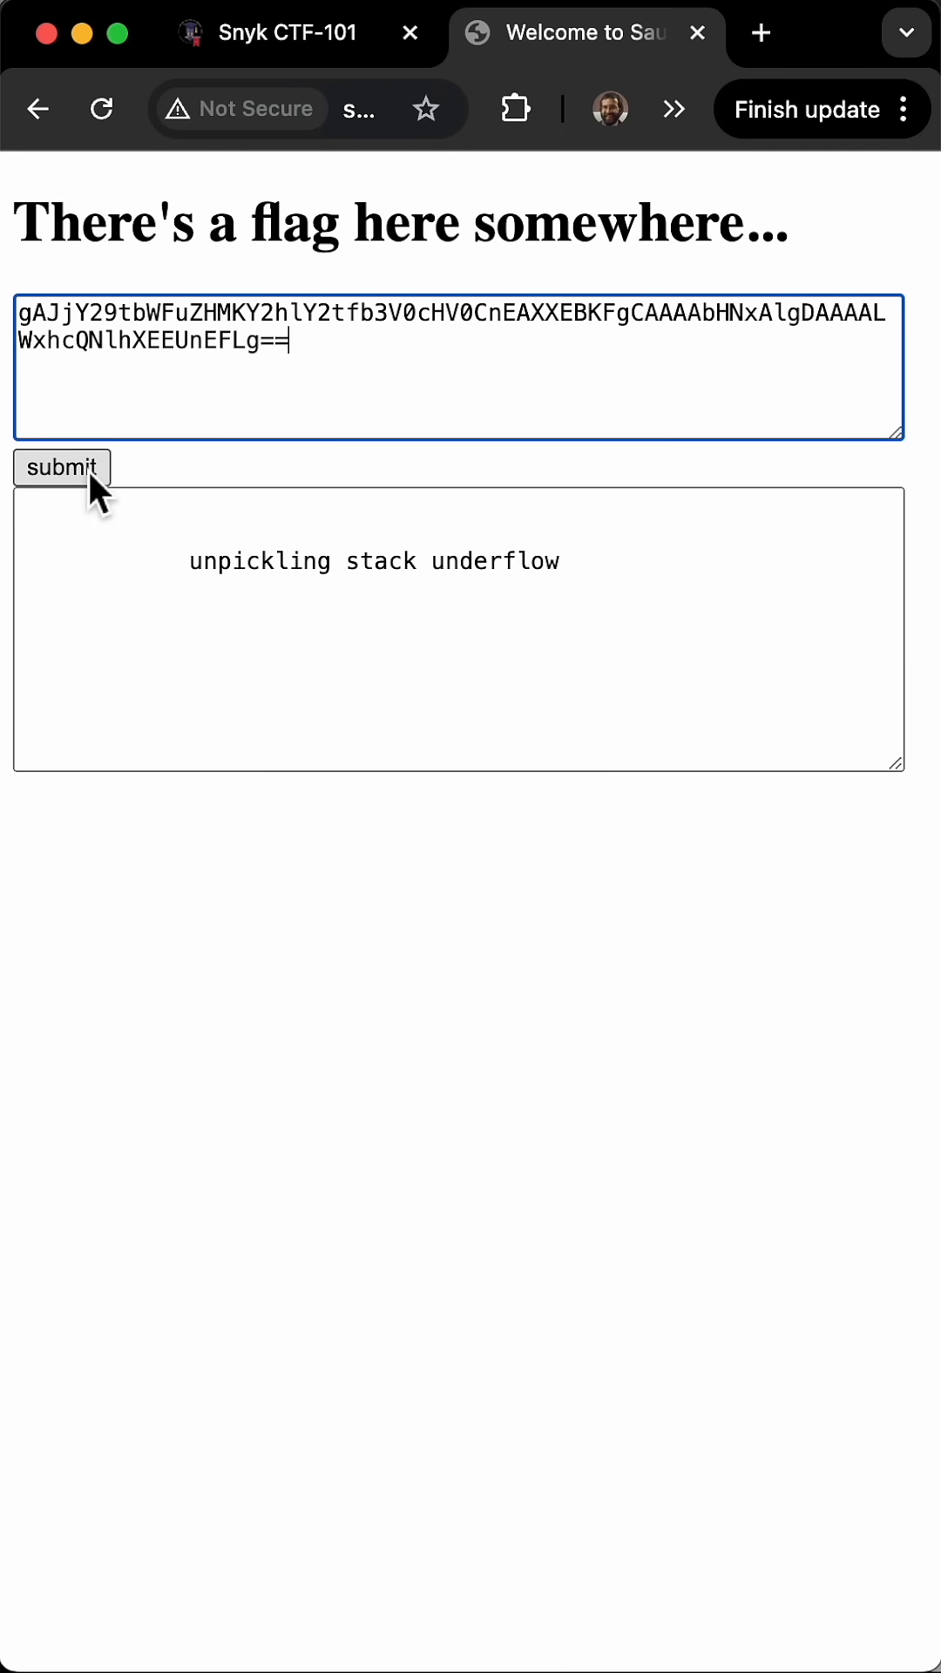
- Submit the ls pickle payload and highlight the returned listing showing the flag file
{"action": "left_click", "coordinate": [61, 467]}
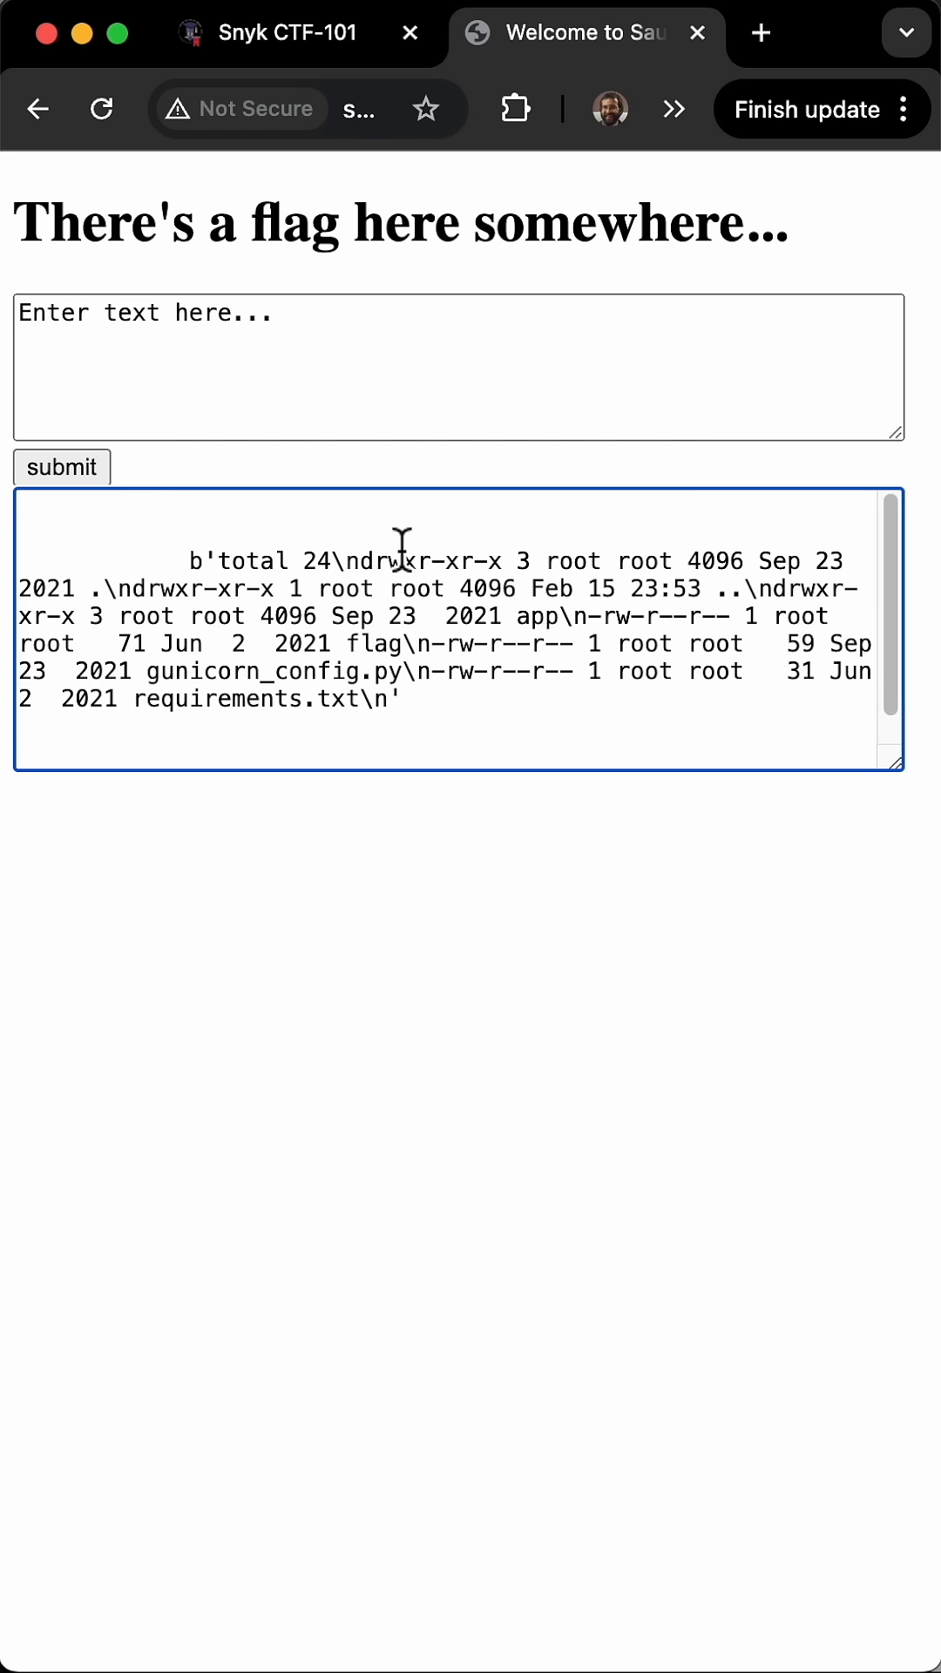
{"action": "double_click", "coordinate": [376, 644]}
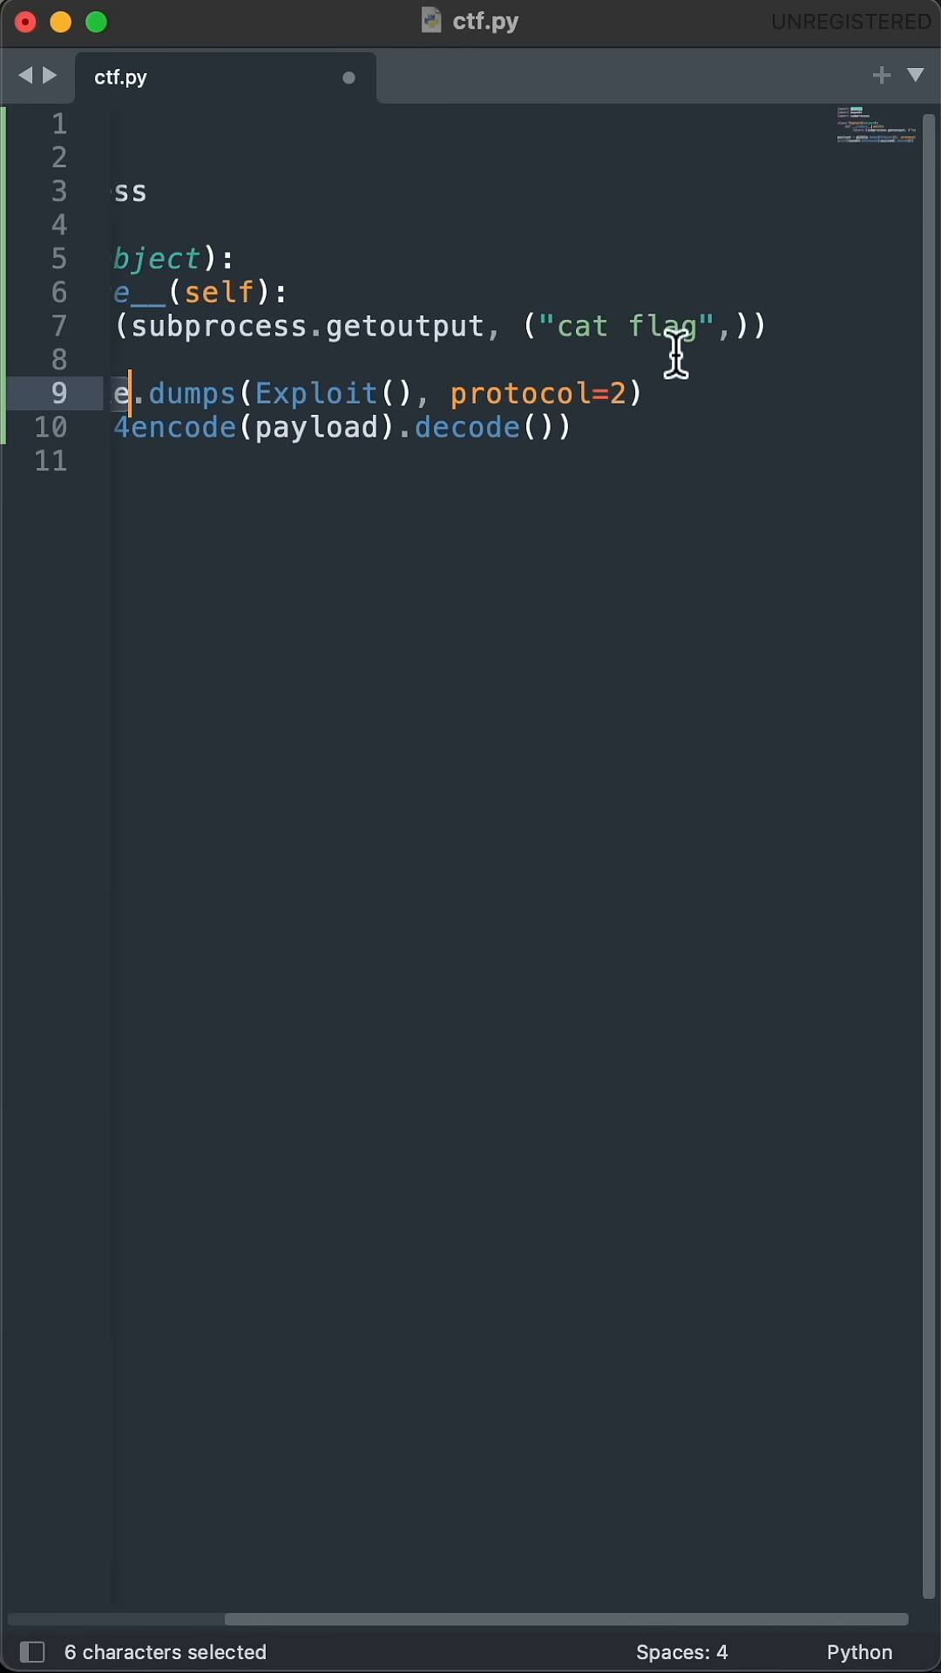
- Place the cursor in ctf.py to change the exploit to 'cat flag'
{"action": "left_click", "coordinate": [672, 326]}
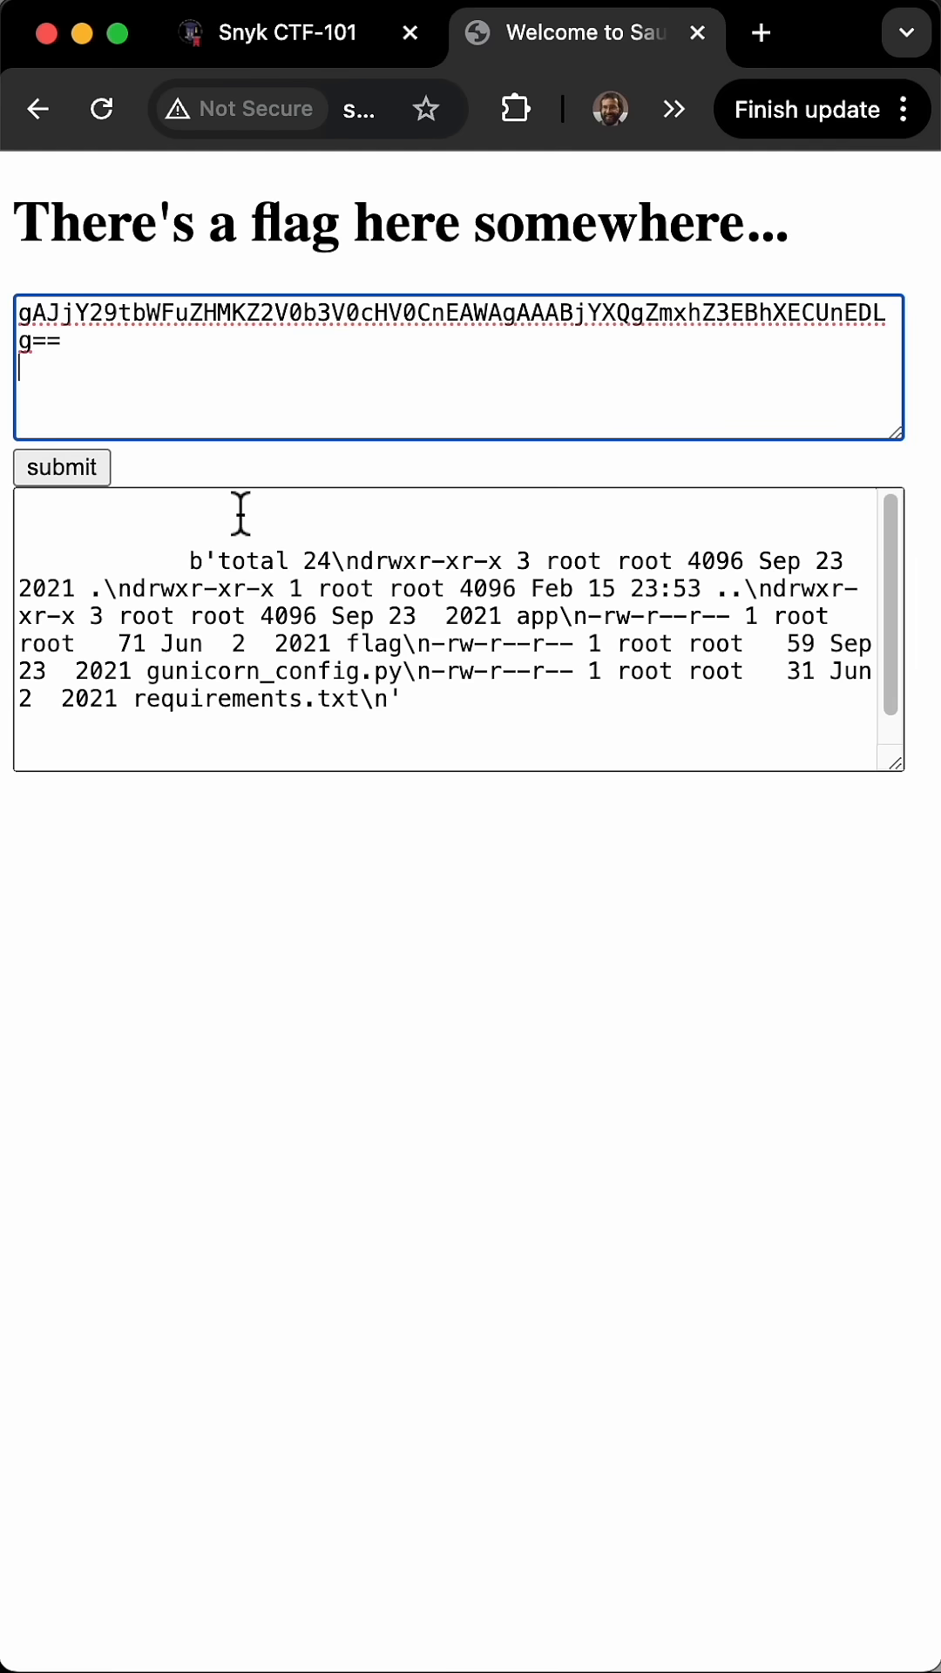
{"action": "mouse_move", "coordinate": [147, 386]}
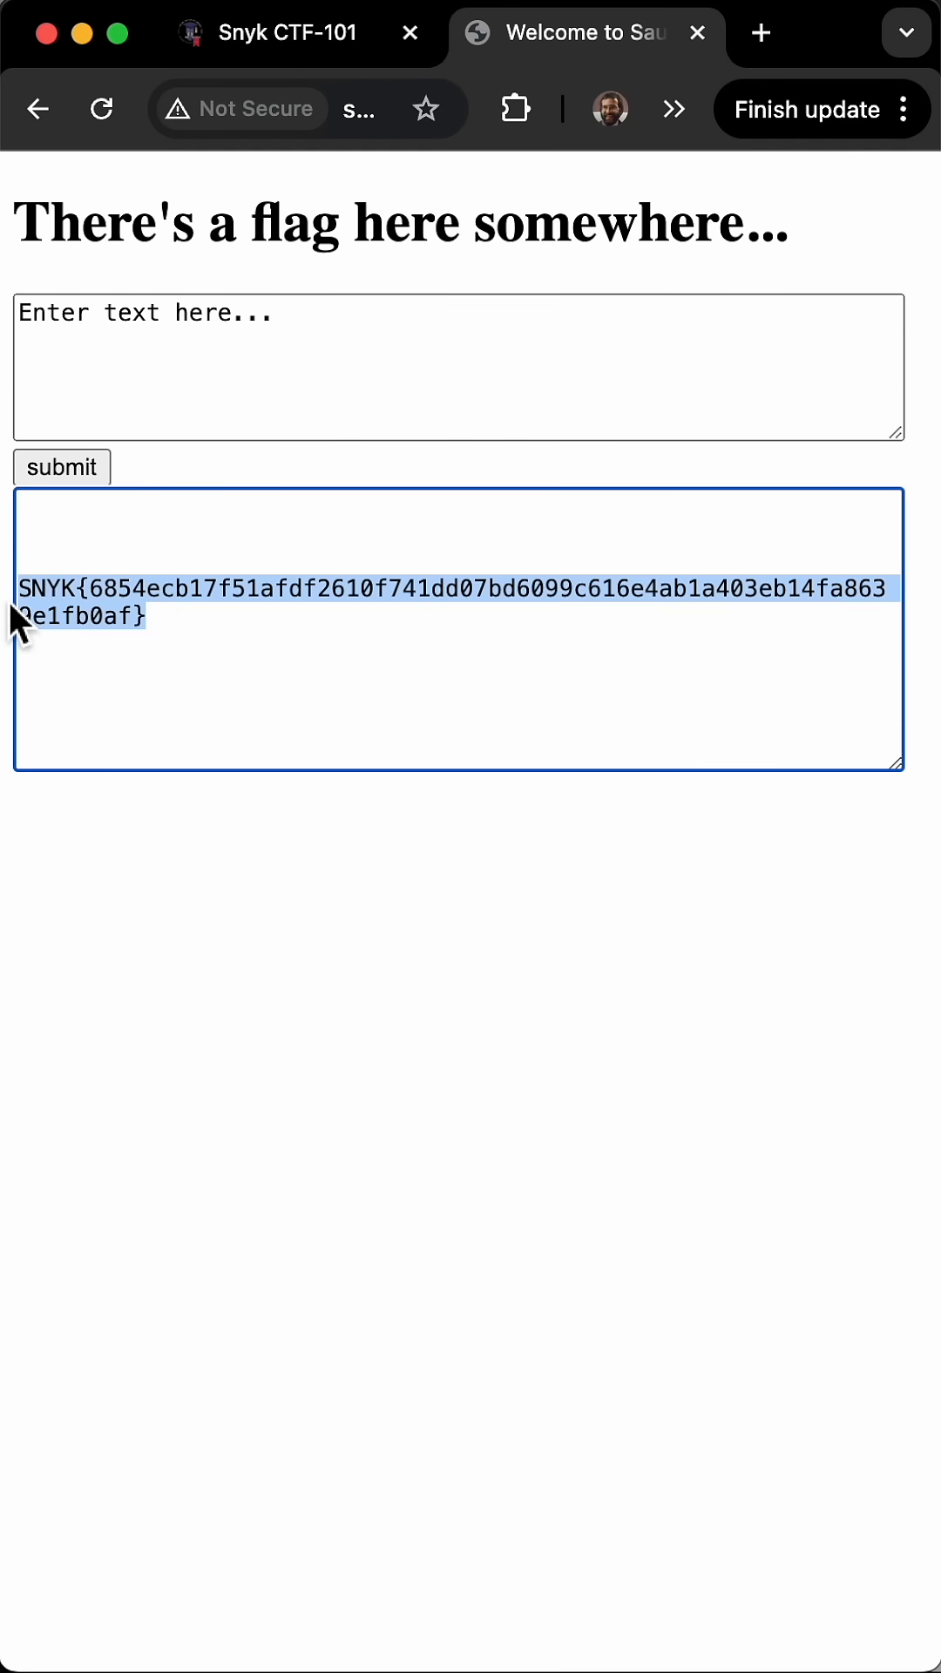
{"action": "left_click", "coordinate": [282, 32]}
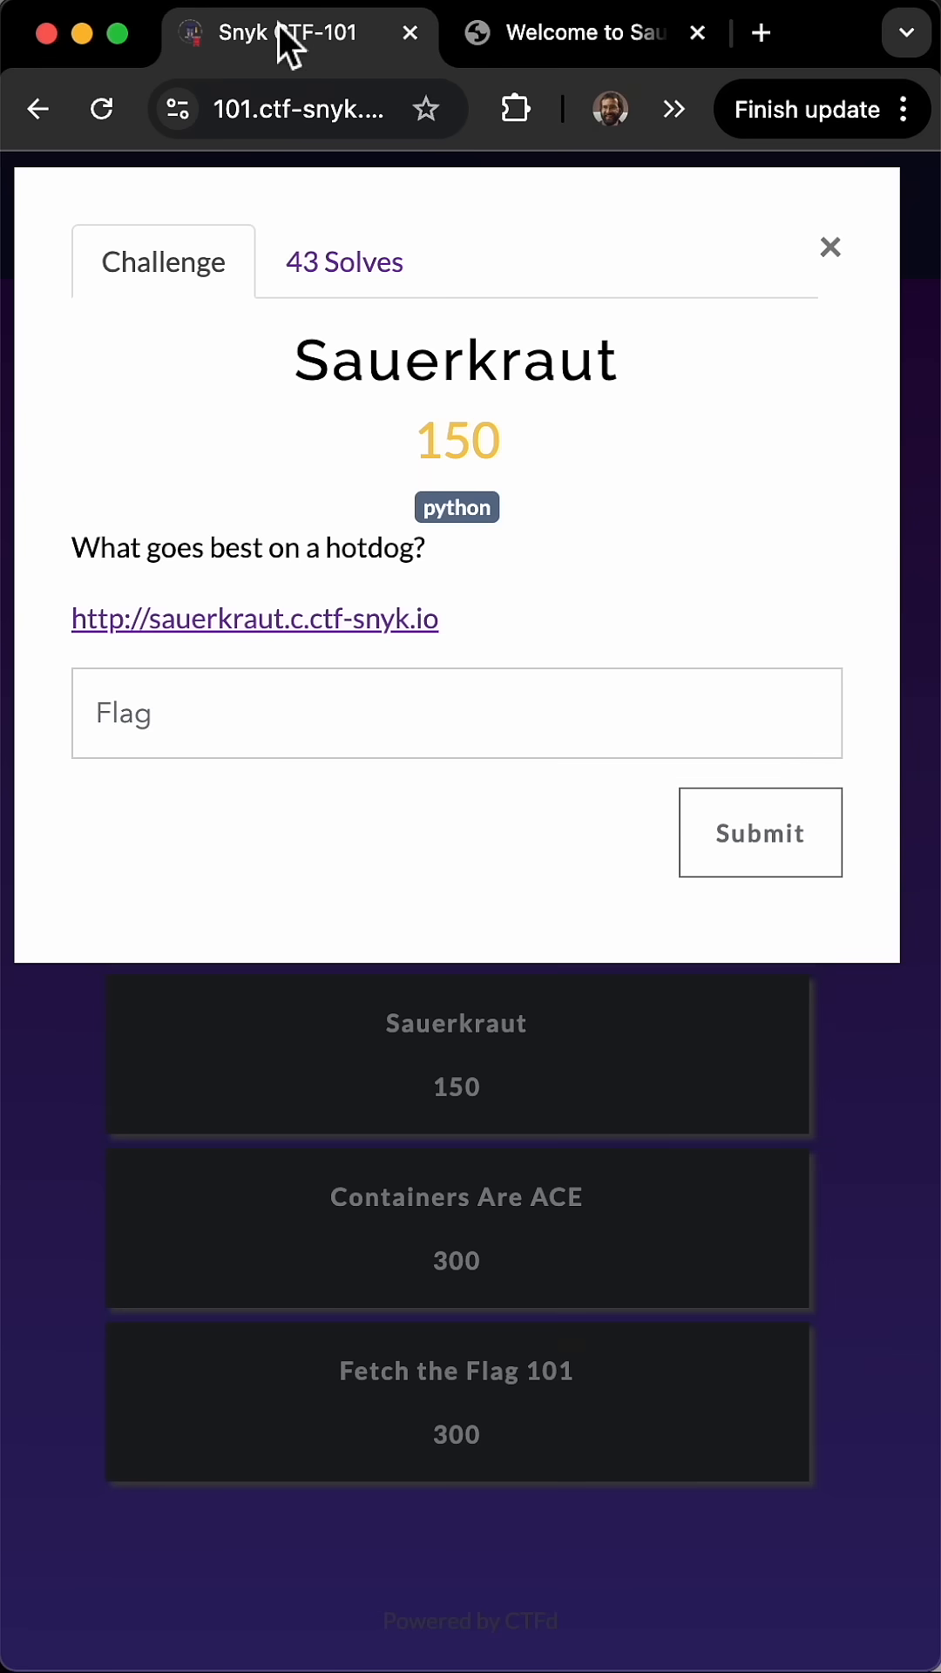
{"action": "type", "text": "SNYK{6854ecb17f51afdf2610f741dd07bd6099c616e4a"}
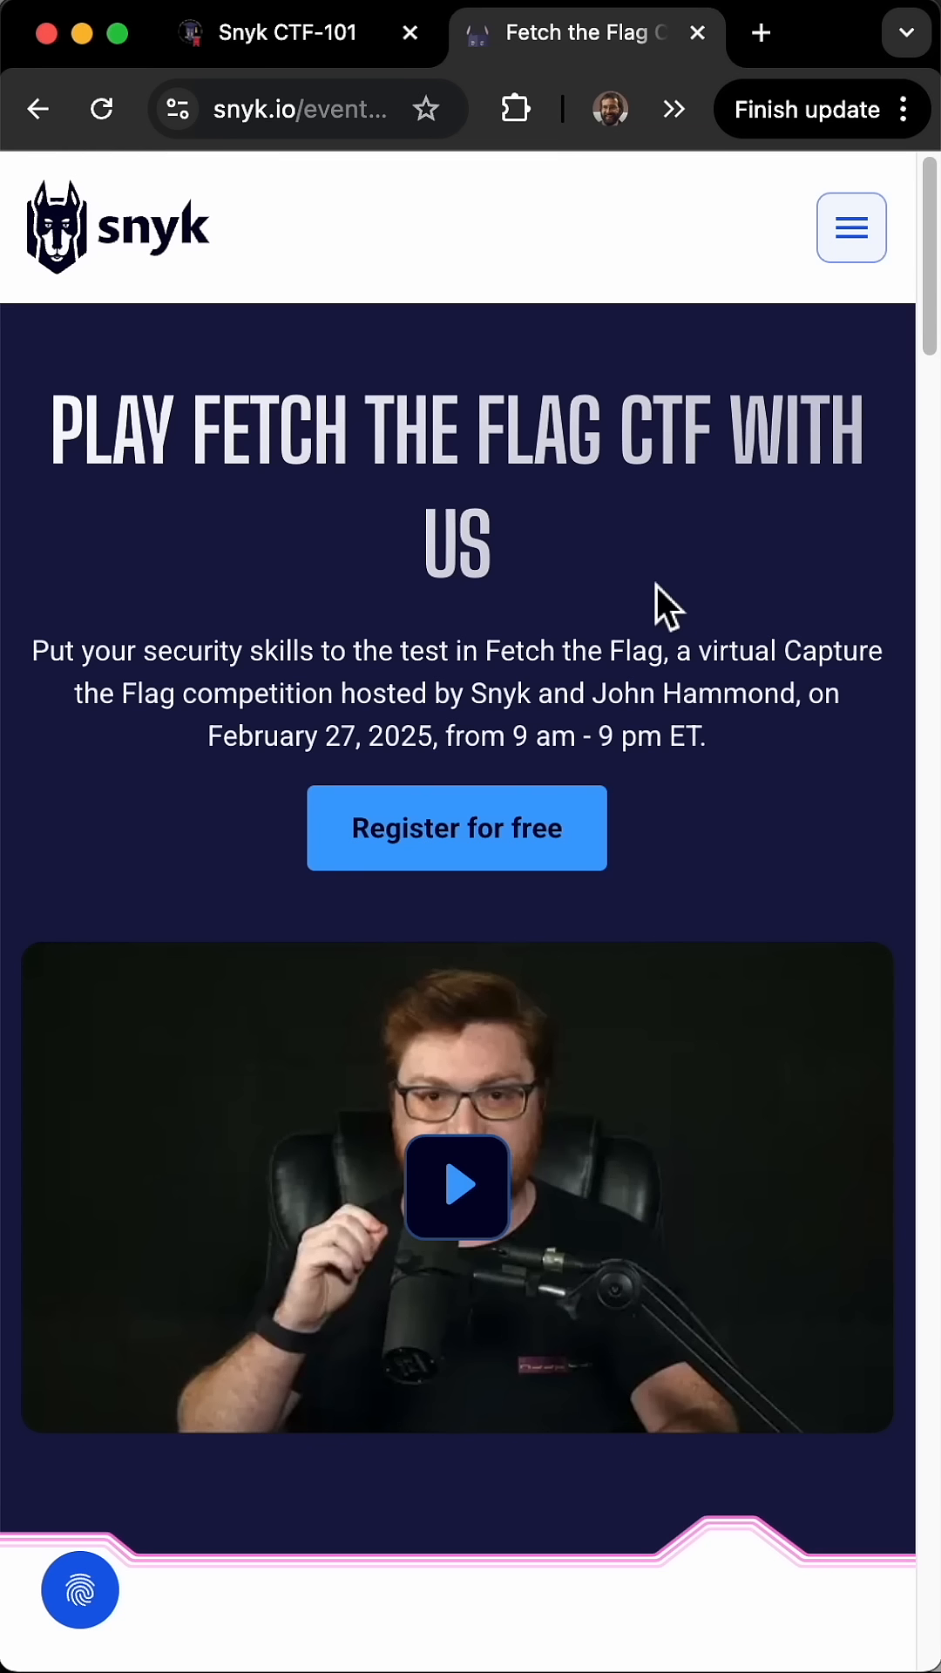
{"action": "mouse_move", "coordinate": [640, 592]}
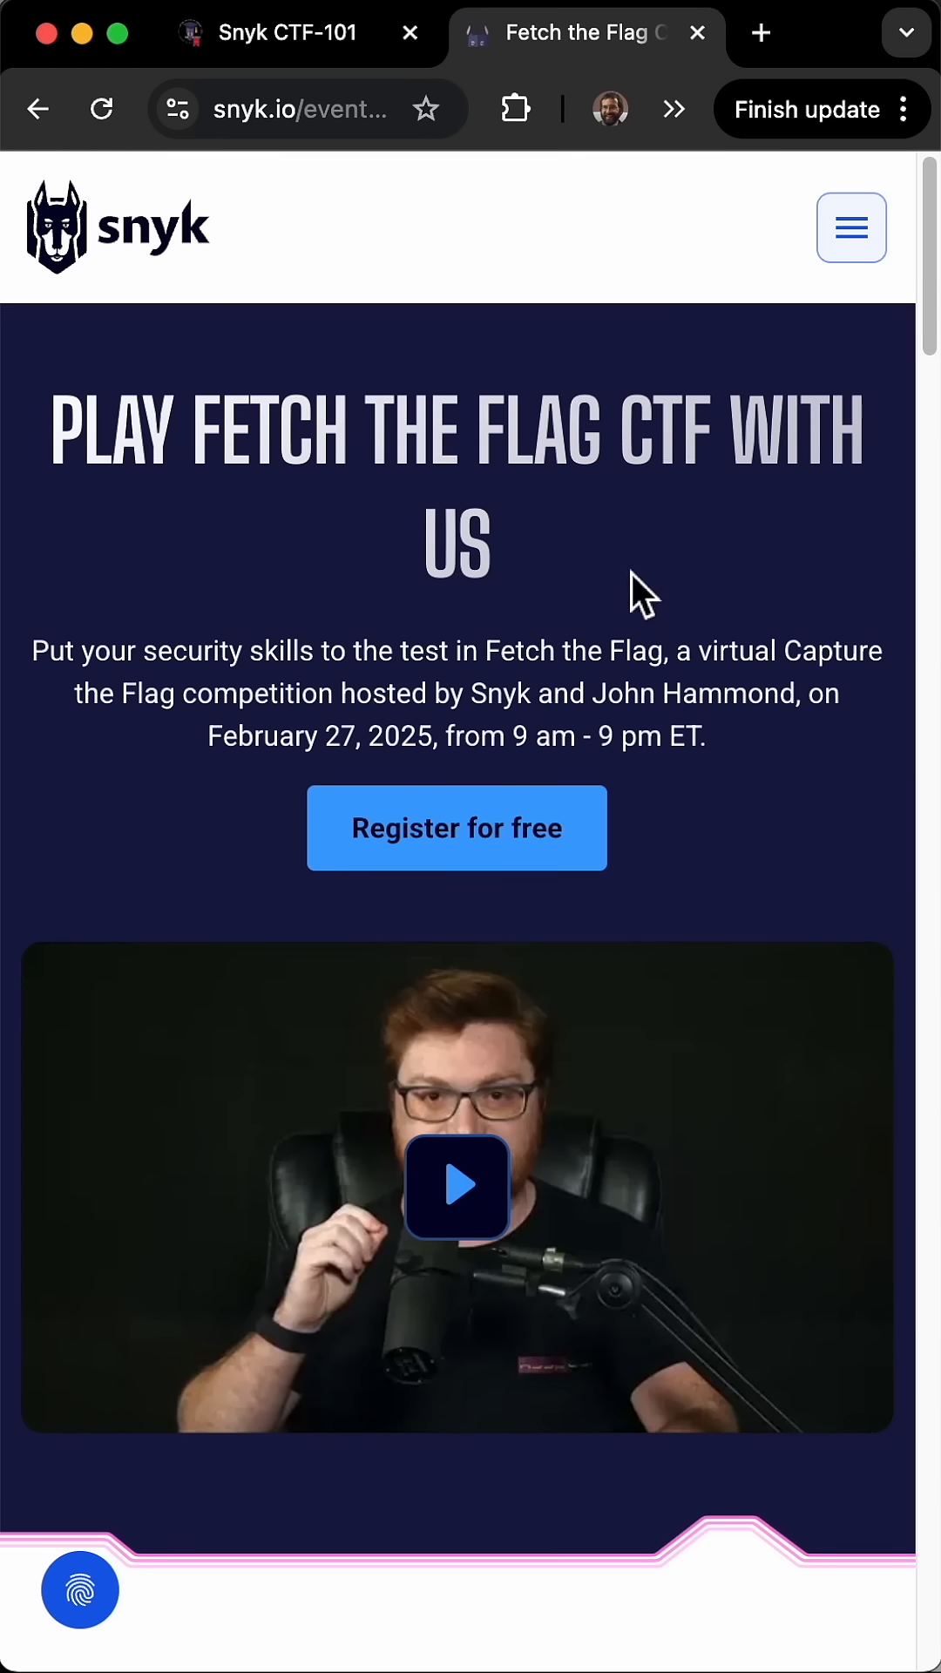
{"action": "mouse_move", "coordinate": [126, 465]}
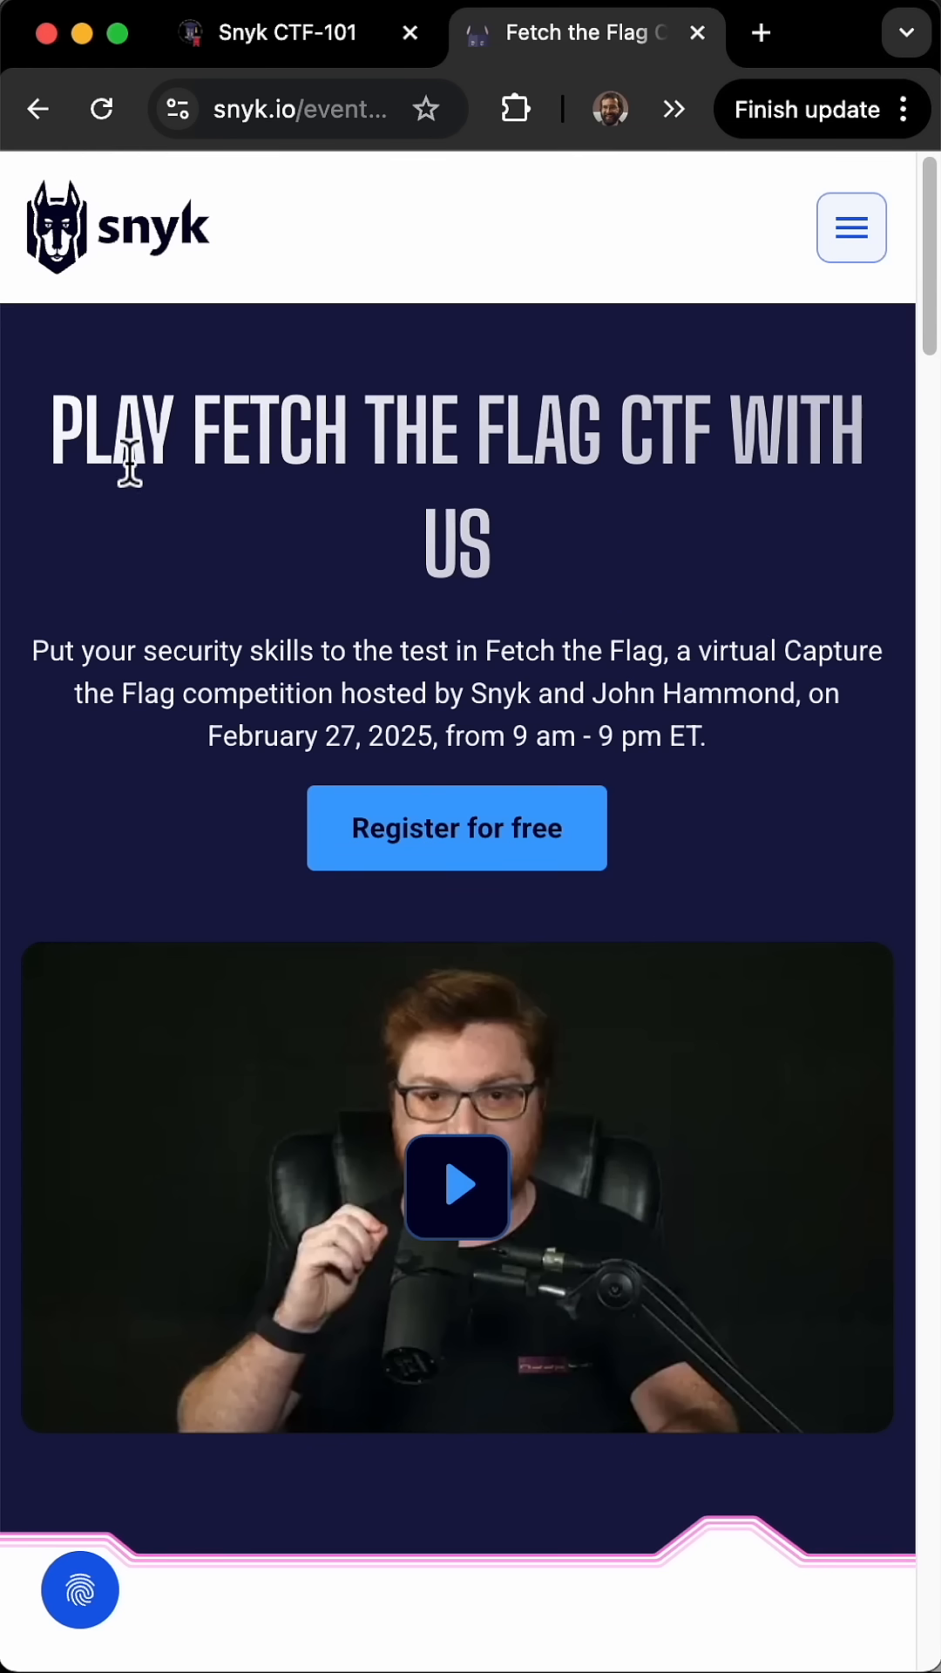
{"action": "mouse_move", "coordinate": [729, 445]}
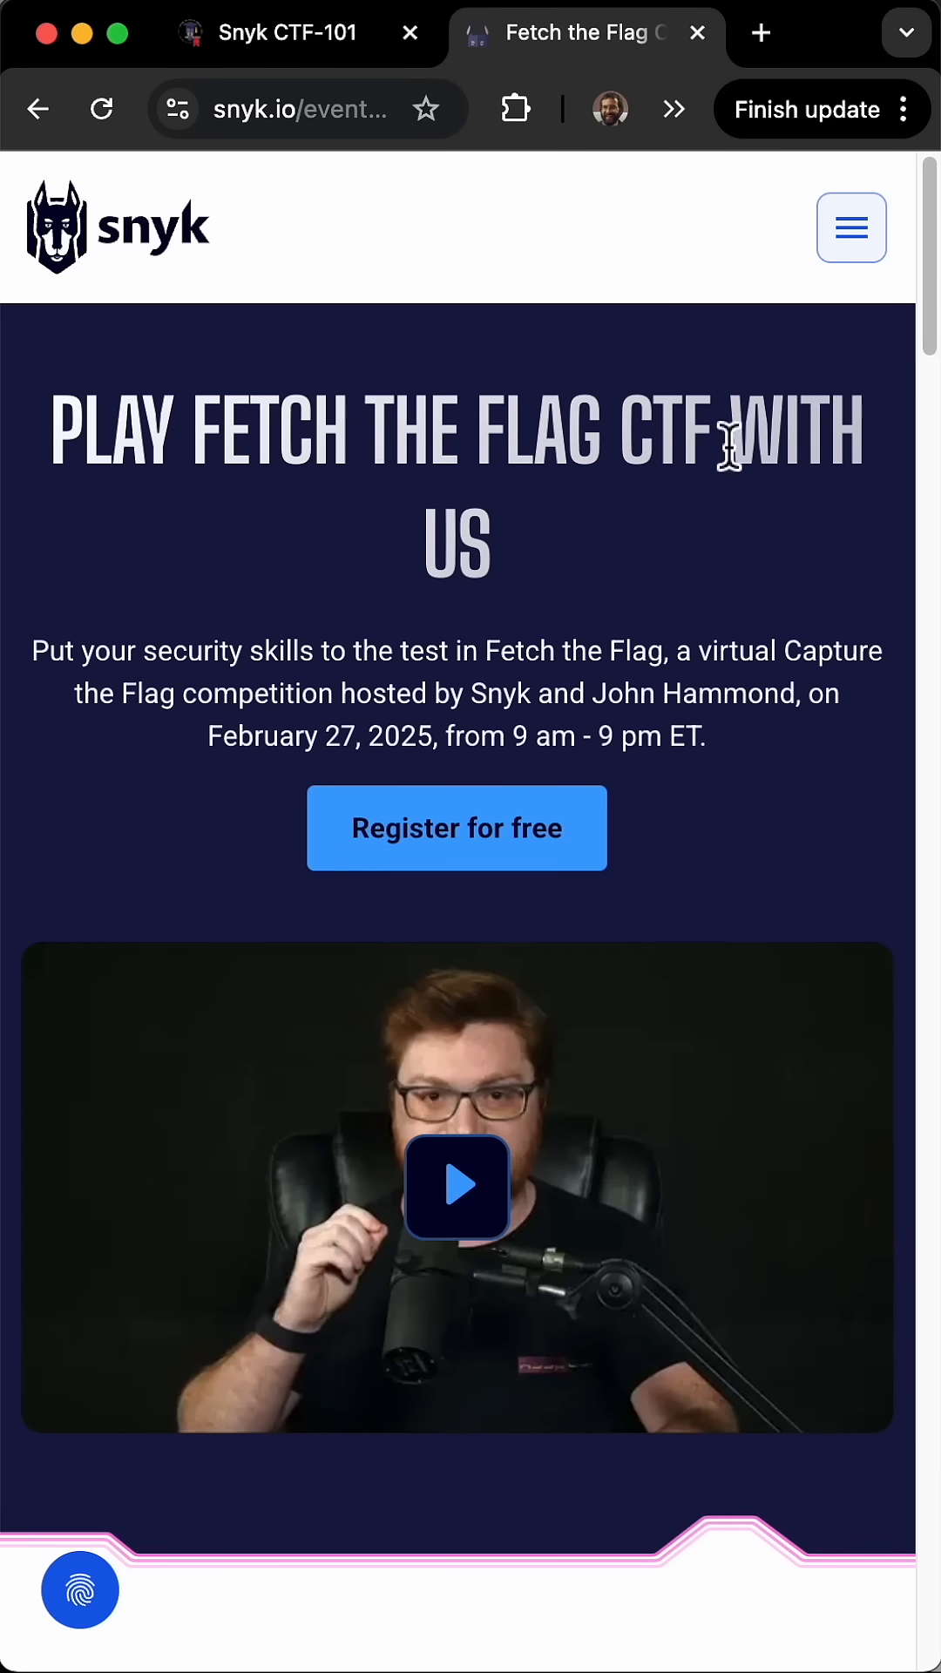
{"action": "mouse_move", "coordinate": [648, 805]}
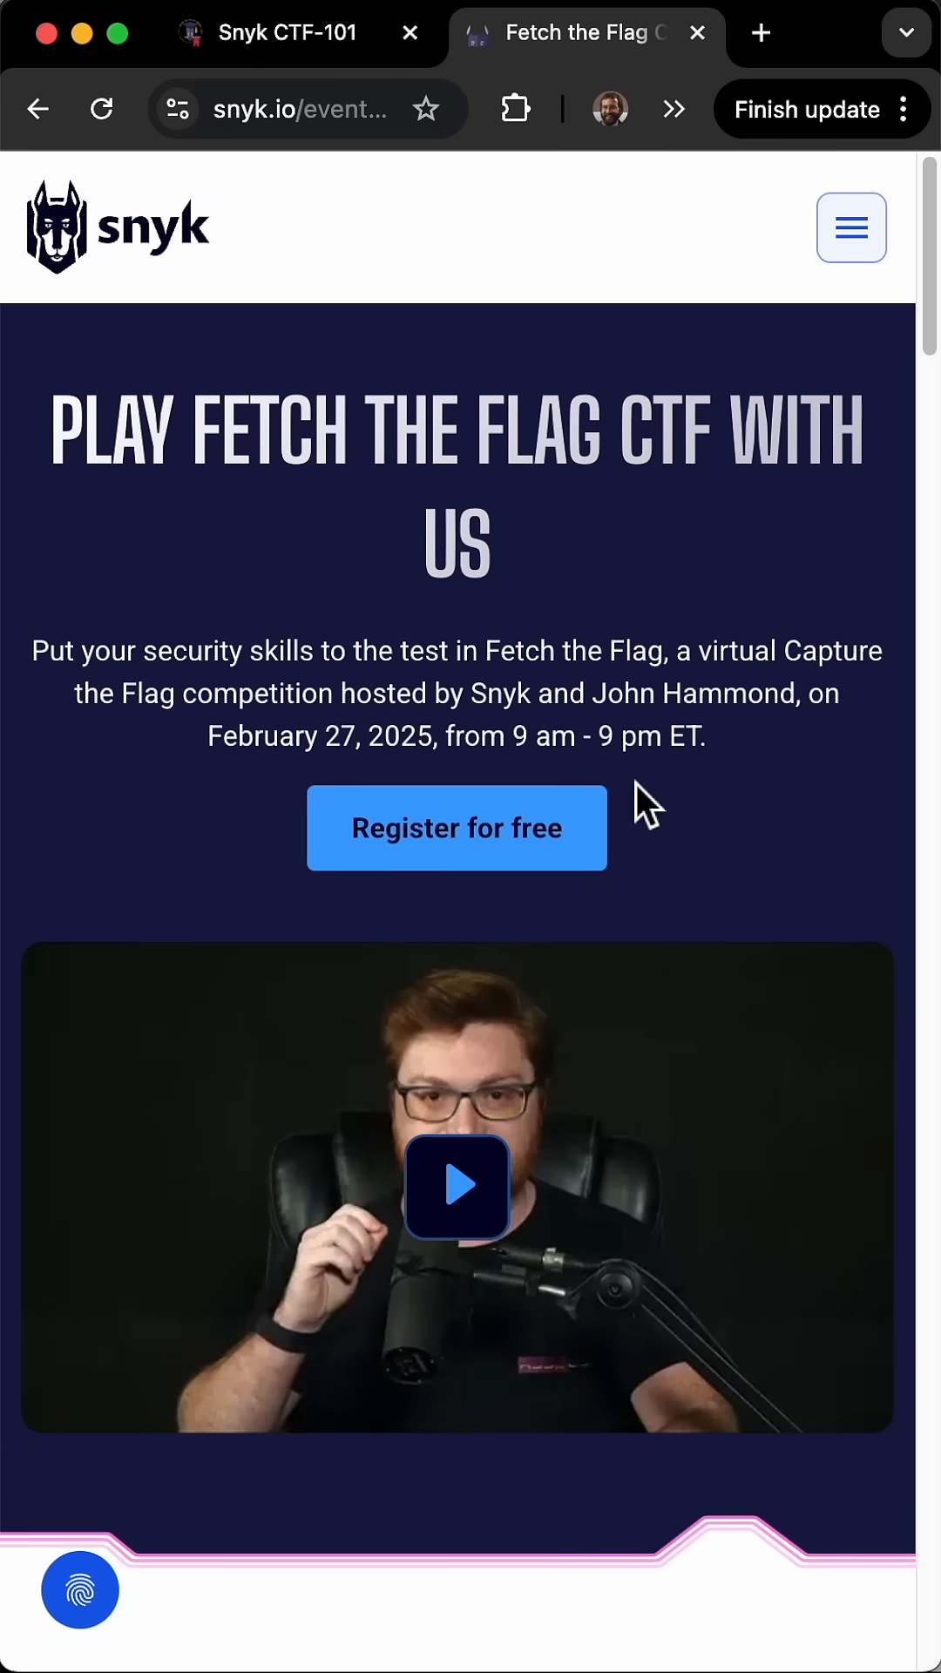
- Highlight the February 27 event date, then scroll down and highlight the Meta Quest 3S prize
{"action": "left_click_drag", "start_coordinate": [210, 736], "coordinate": [475, 736]}
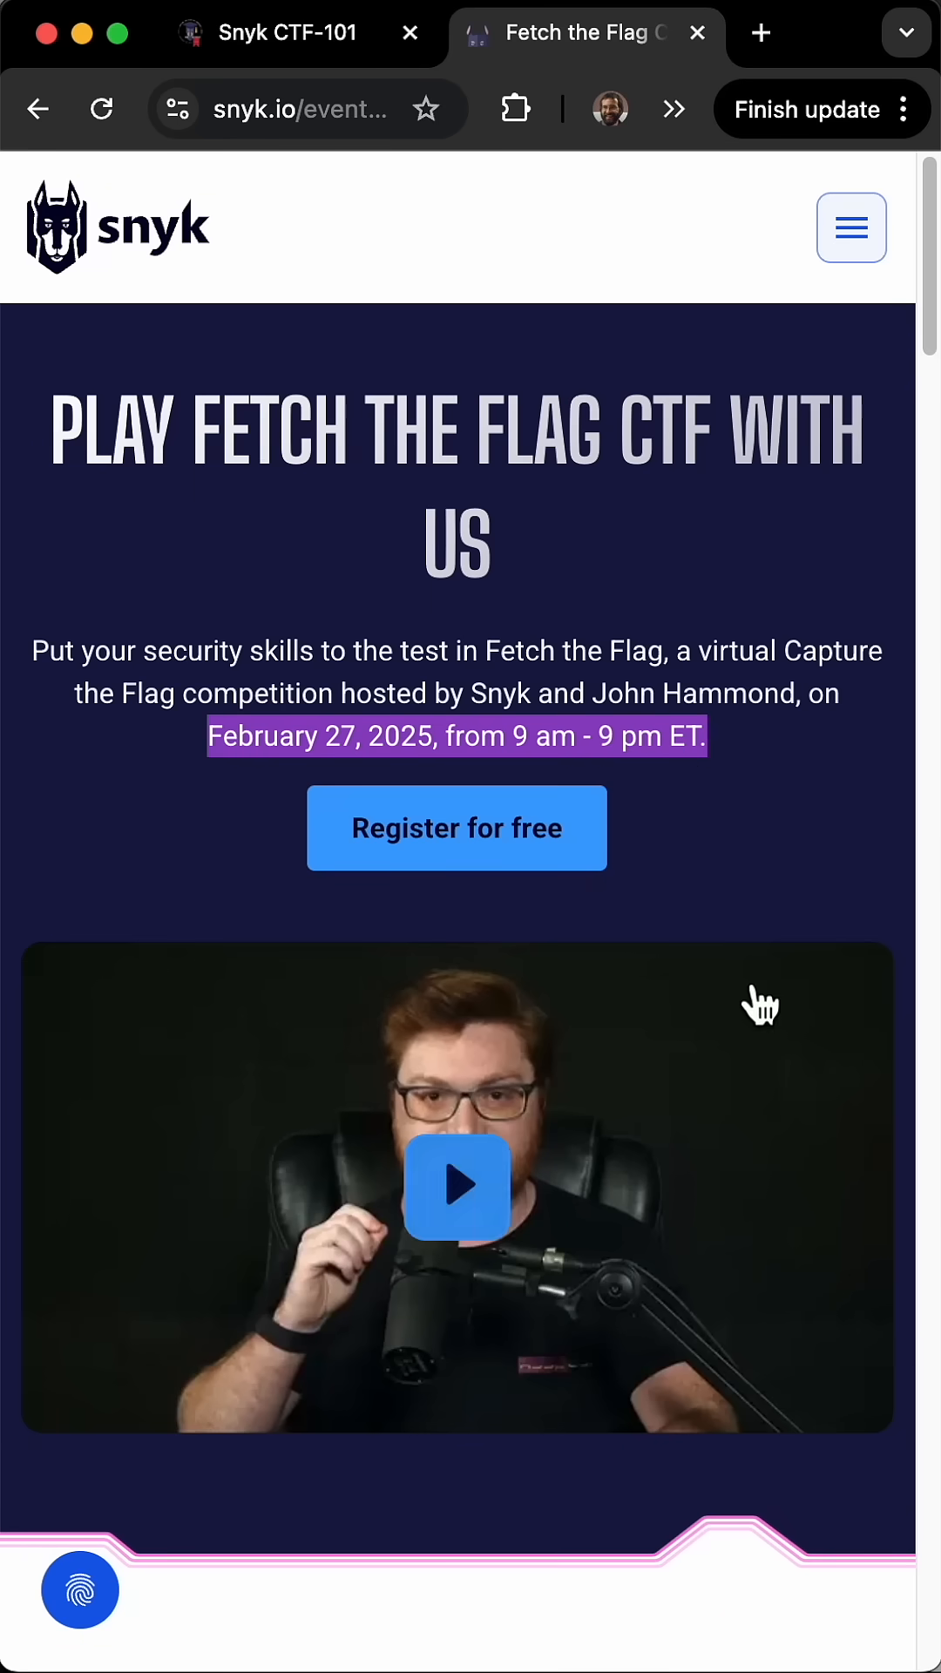
{"action": "scroll", "scroll_direction": "down", "scroll_amount": 3}
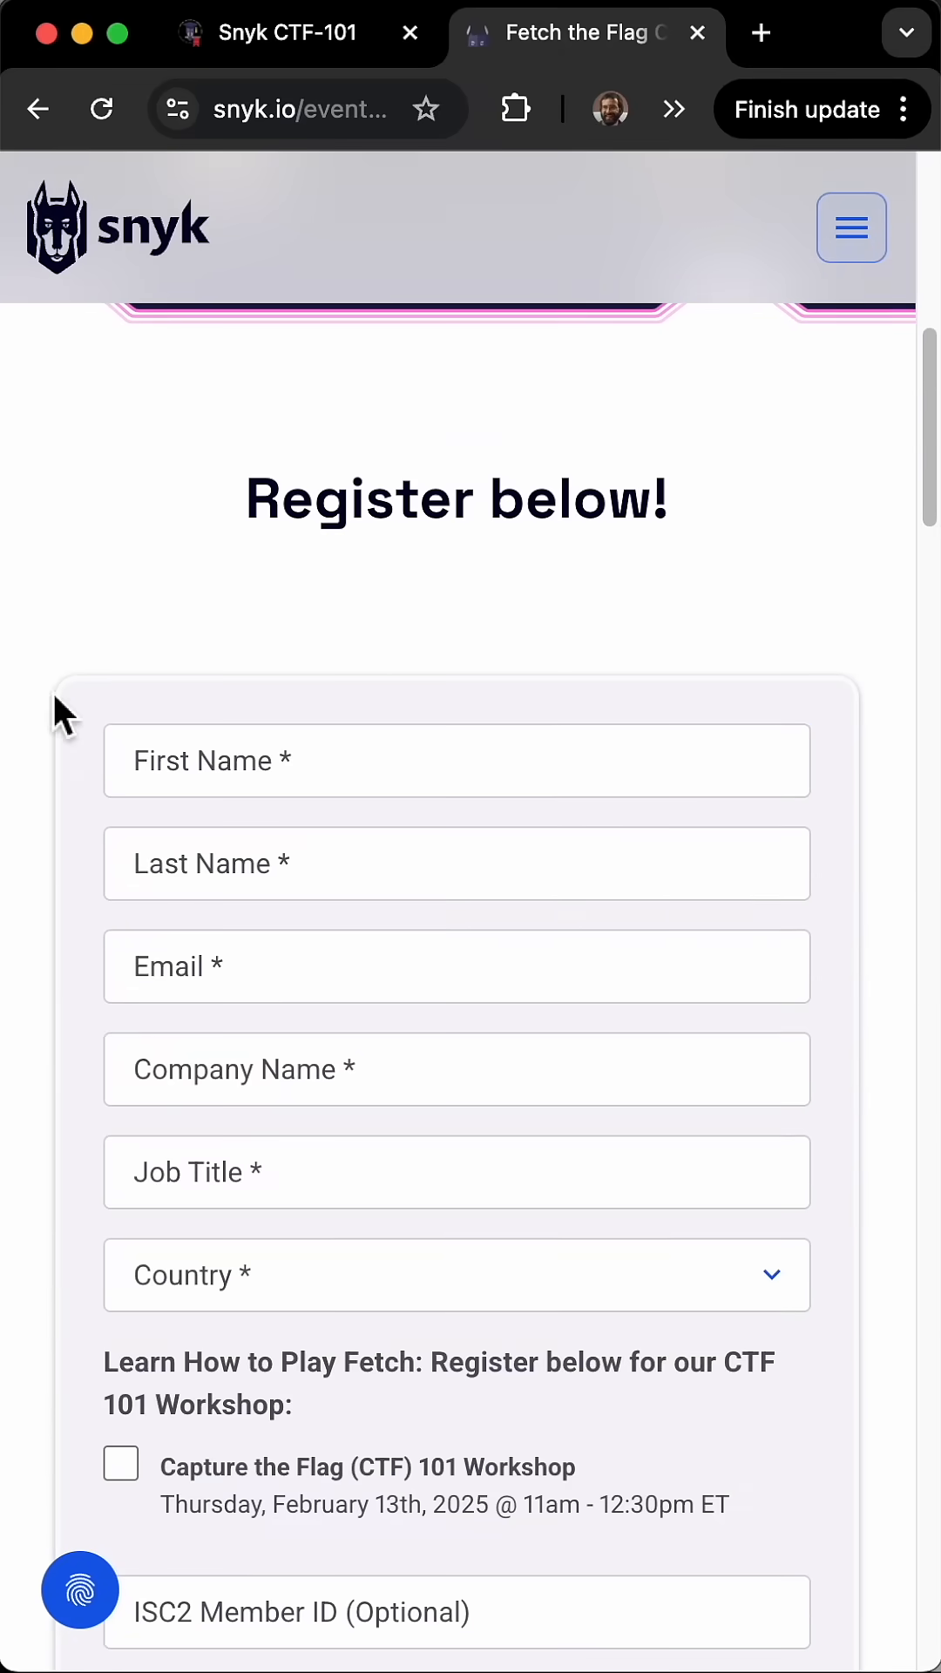
{"action": "scroll", "scroll_direction": "down", "scroll_amount": 3}
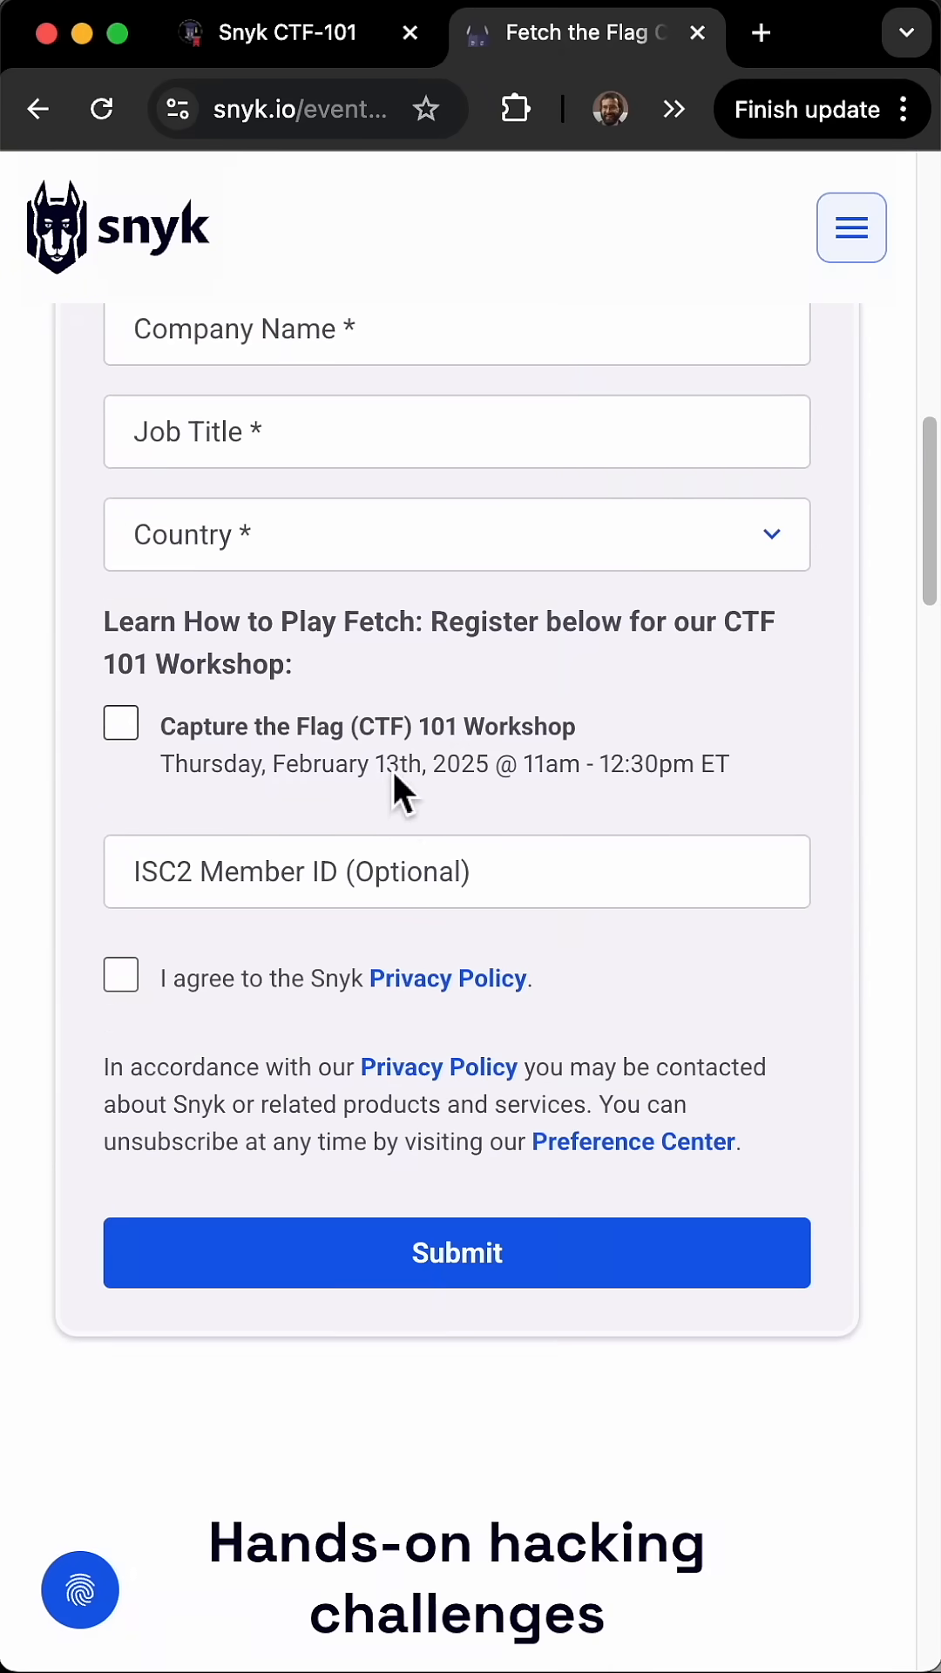
{"action": "scroll", "scroll_direction": "down", "scroll_amount": 3}
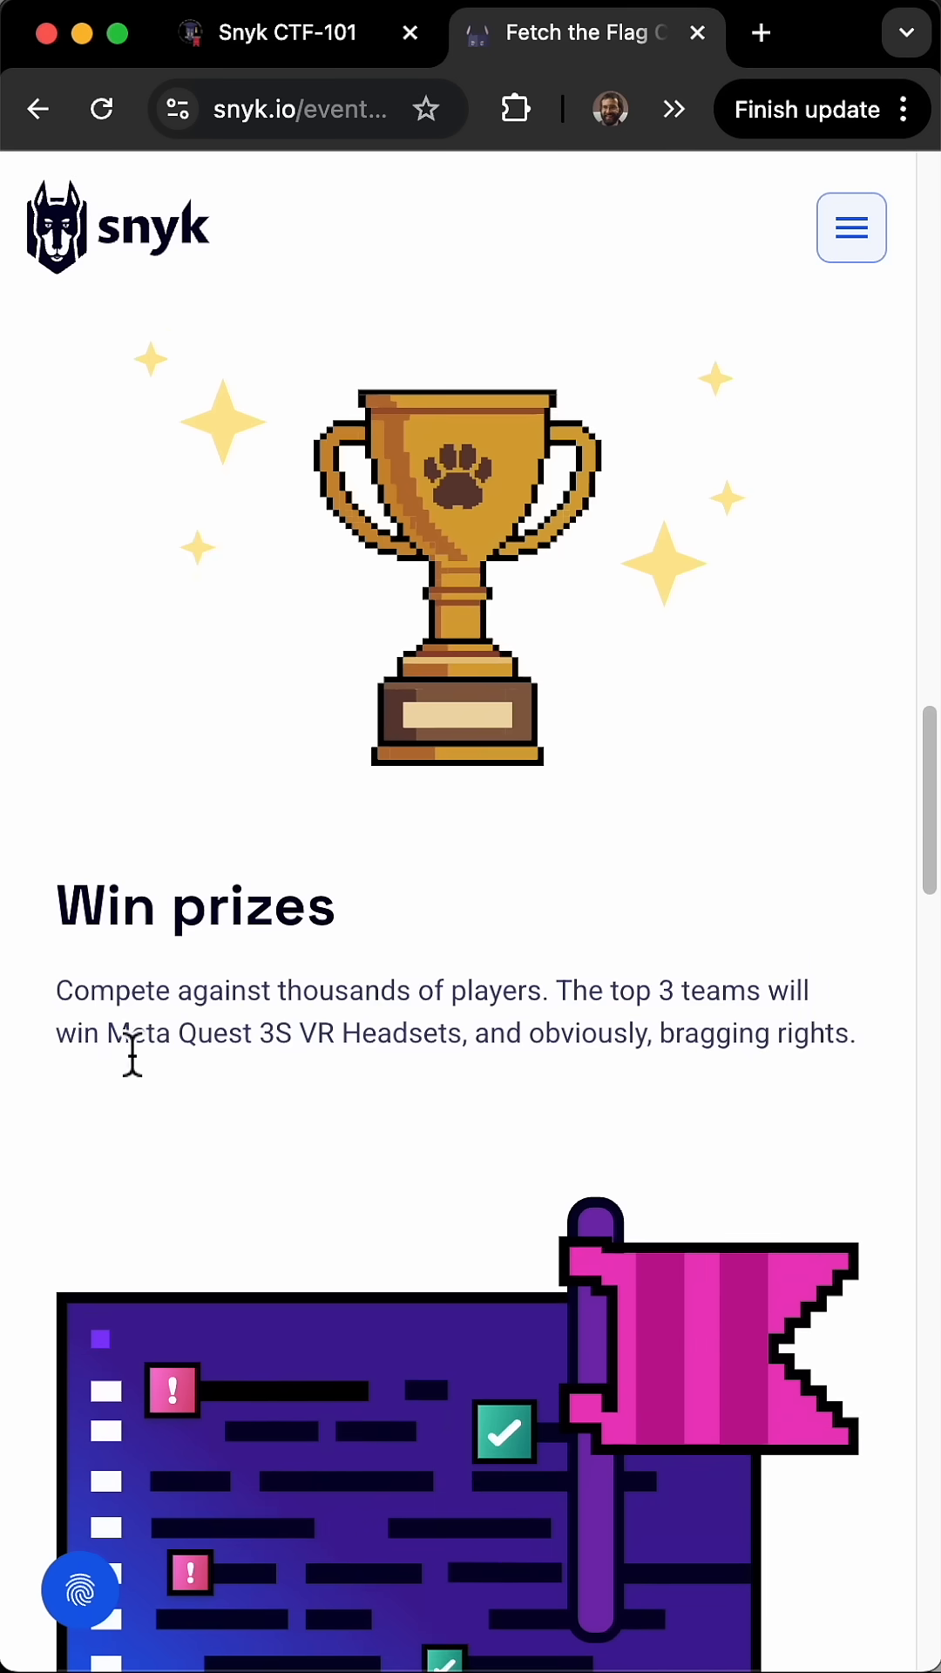
{"action": "left_click_drag", "start_coordinate": [105, 1033], "coordinate": [435, 1033]}
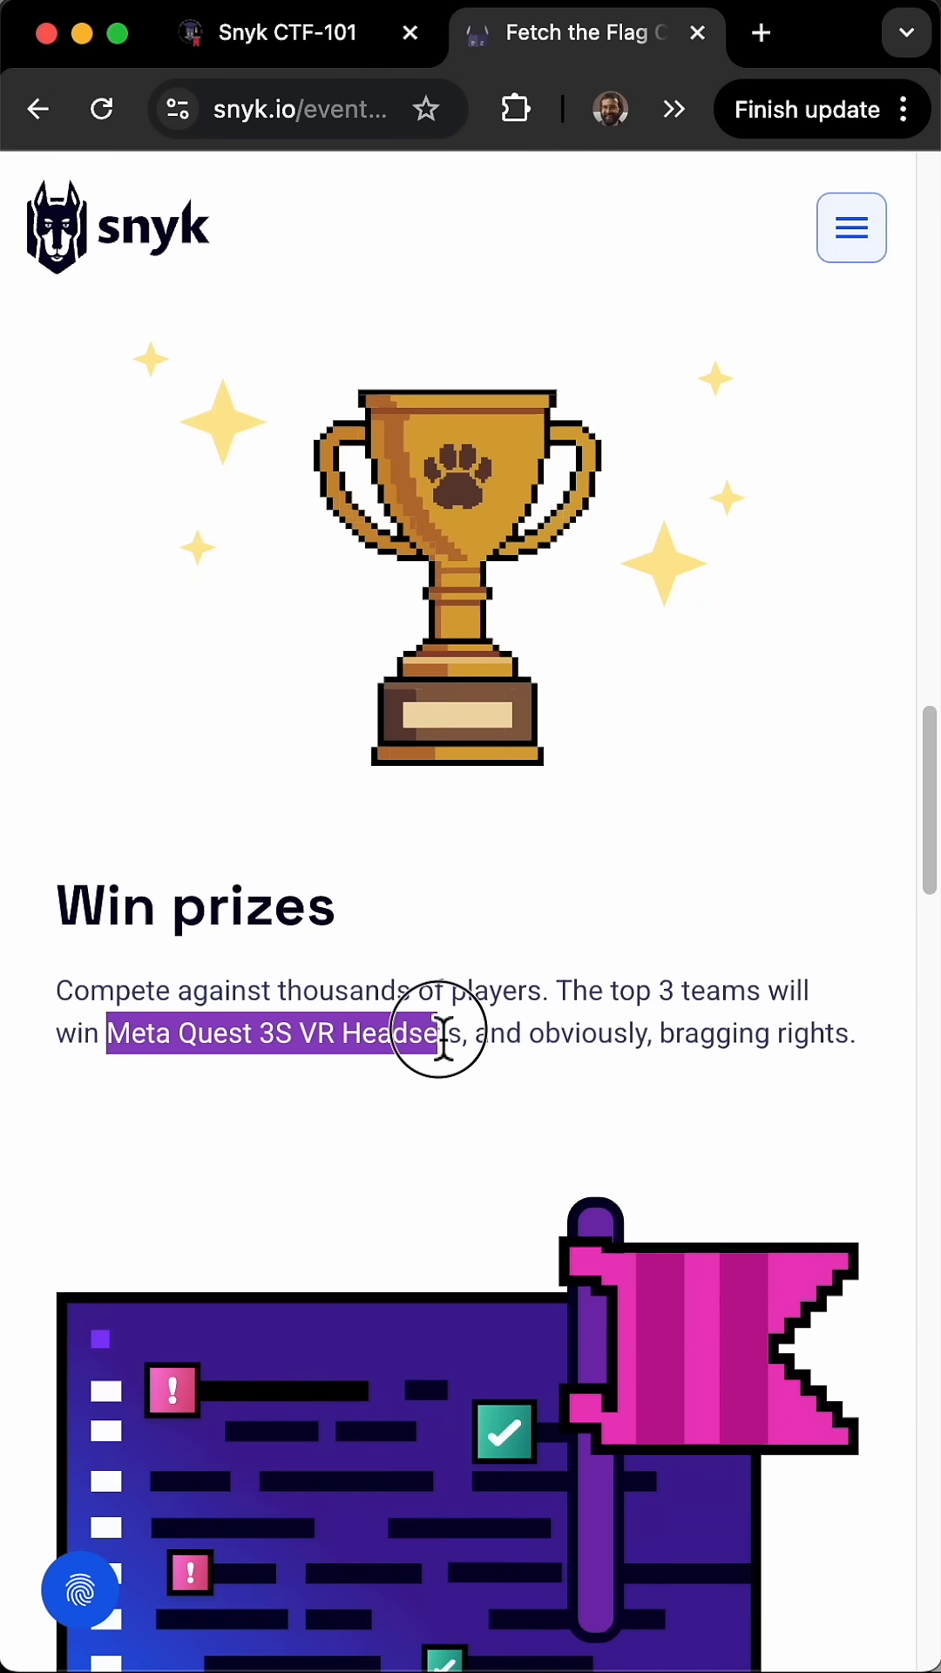